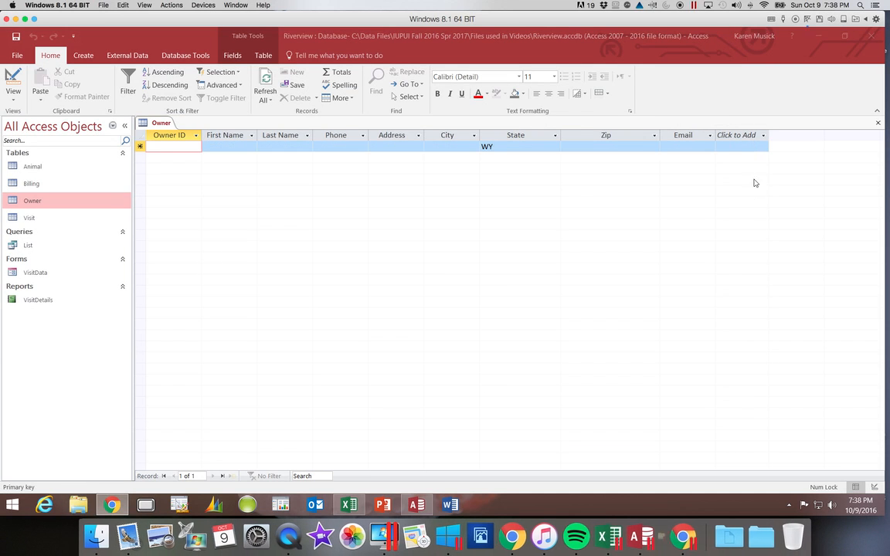
pyautogui.moveTo(675, 256)
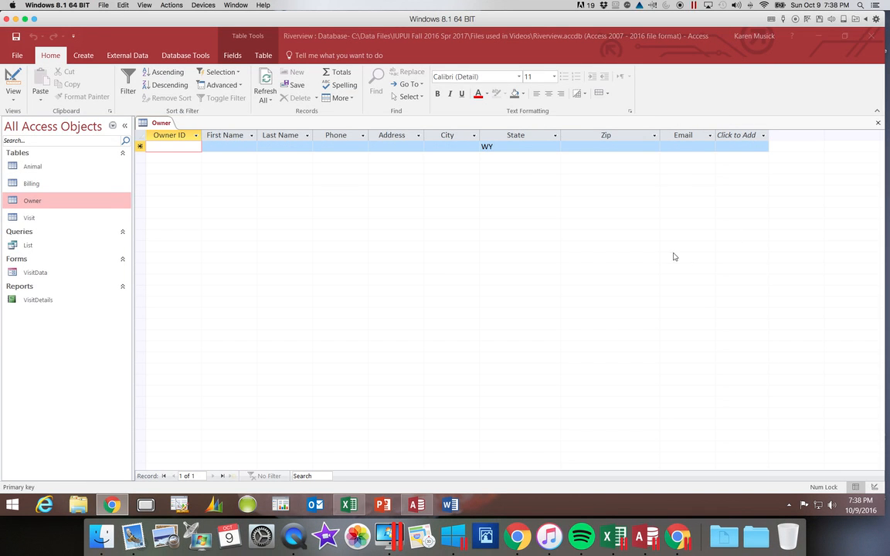
pyautogui.moveTo(691, 250)
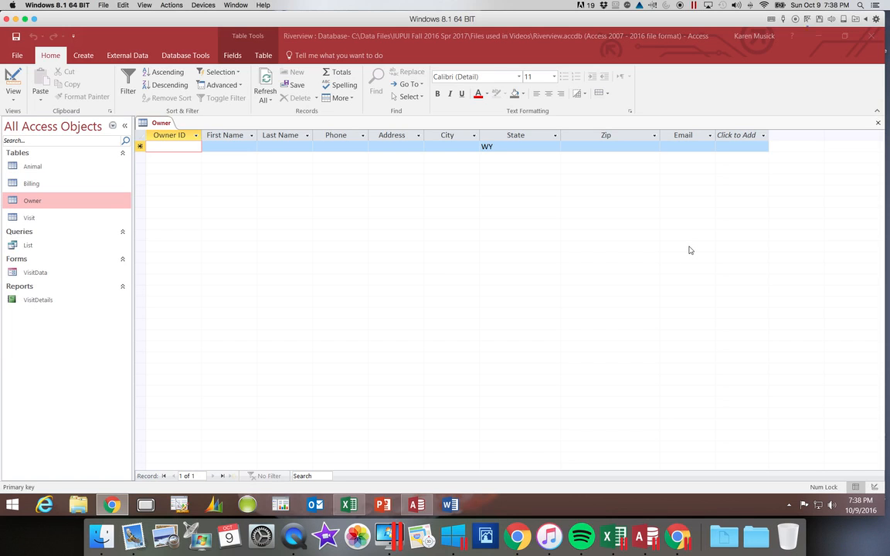
pyautogui.moveTo(683, 249)
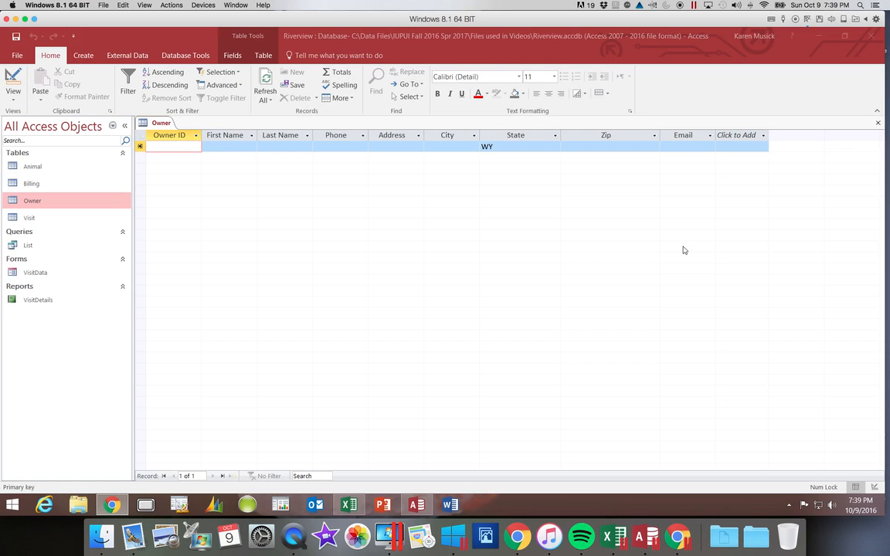
pyautogui.moveTo(741, 246)
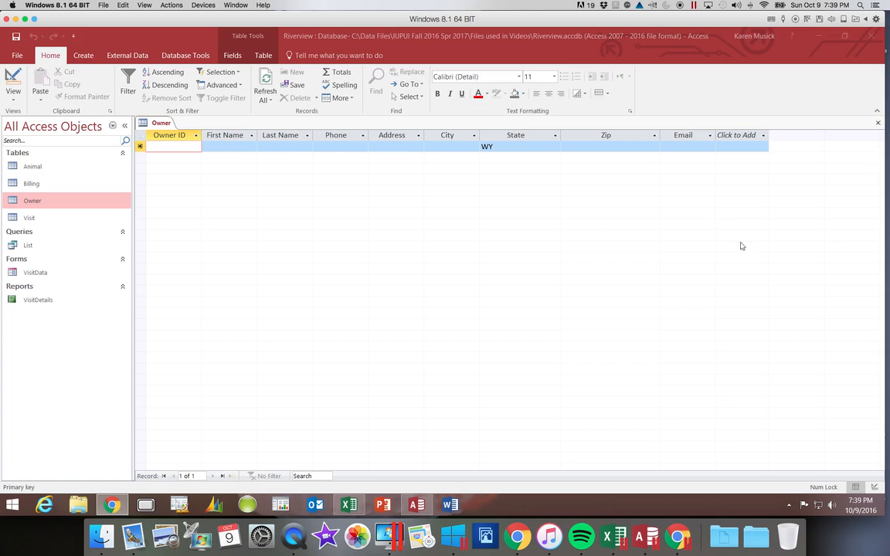
pyautogui.moveTo(706, 242)
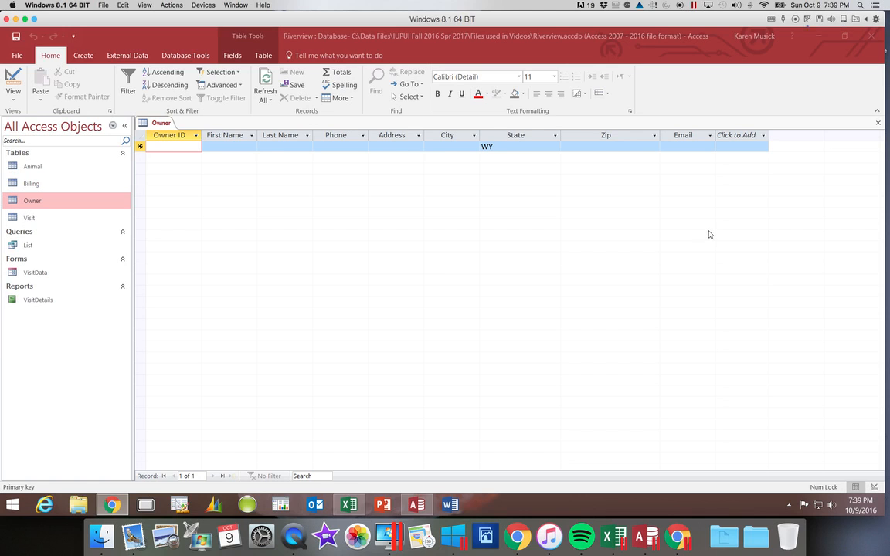
pyautogui.moveTo(718, 218)
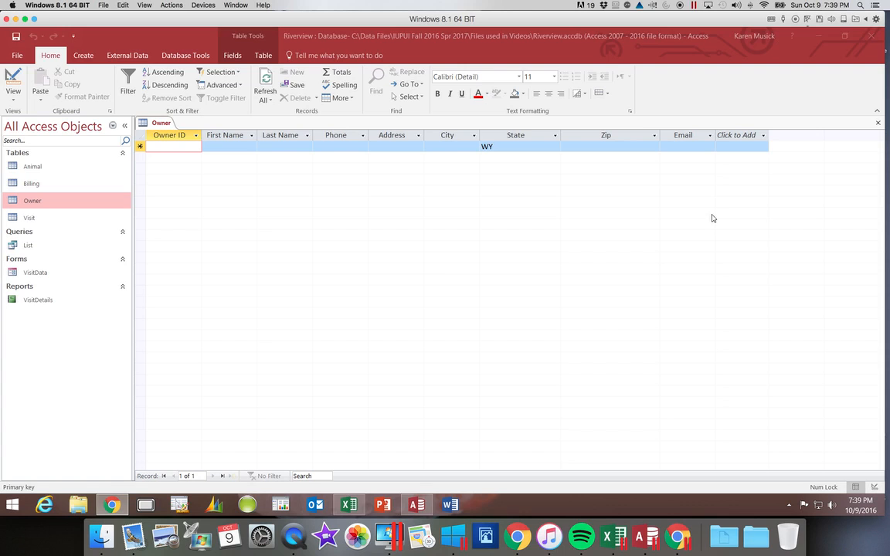
pyautogui.moveTo(650, 217)
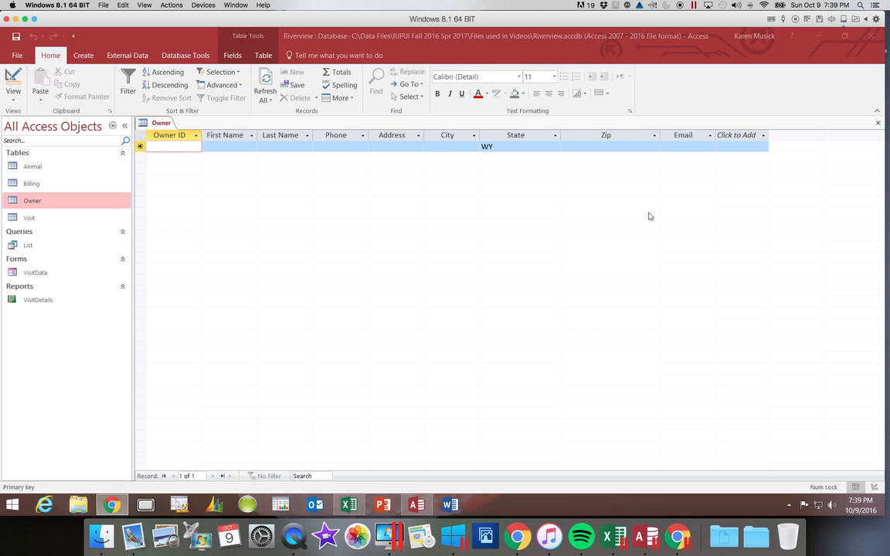
pyautogui.click(169, 147)
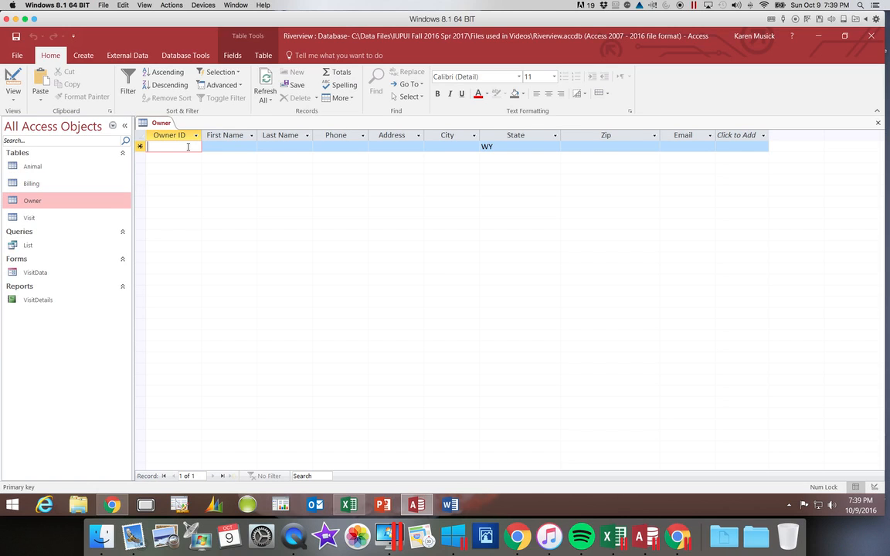
pyautogui.write('231')
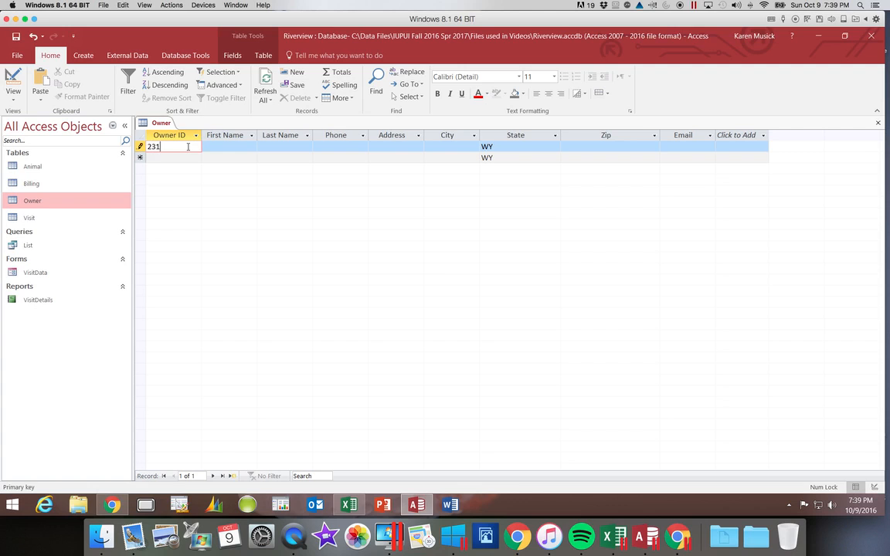
pyautogui.write('0')
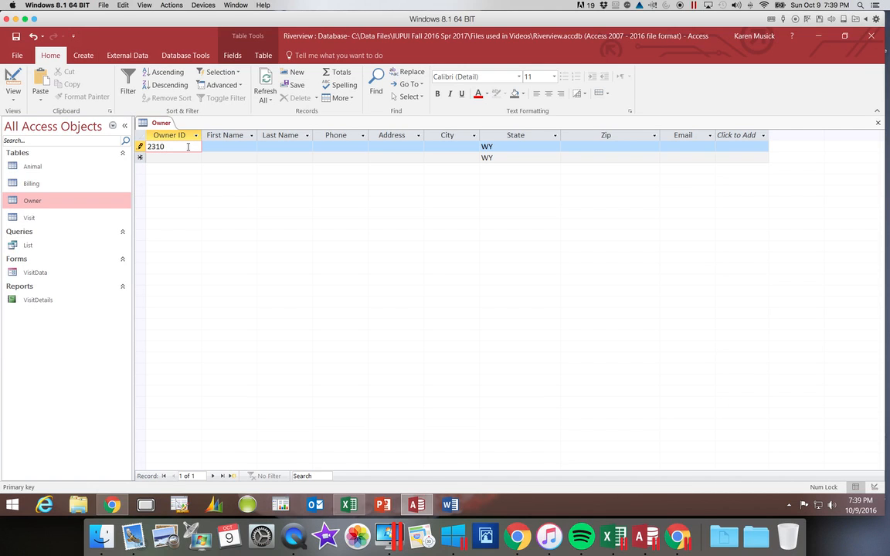
pyautogui.click(224, 146)
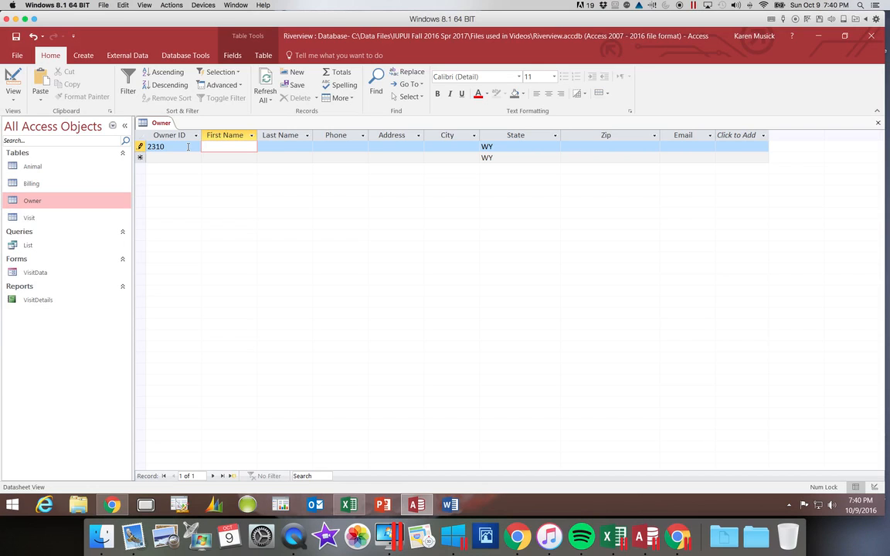
pyautogui.write('Karen')
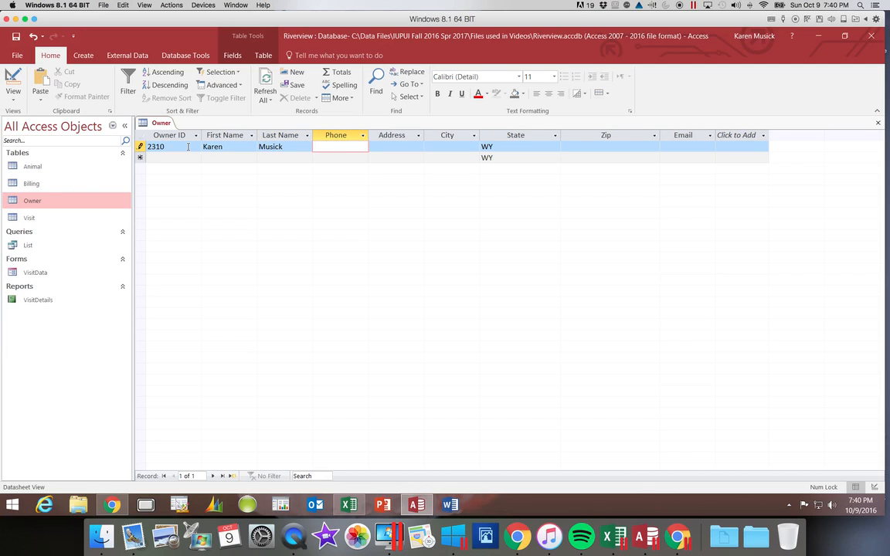
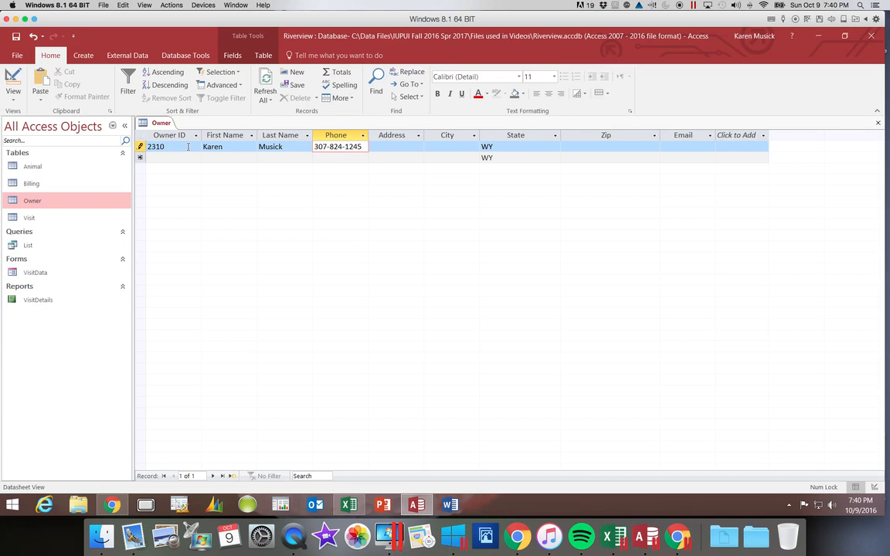
pyautogui.click(397, 147)
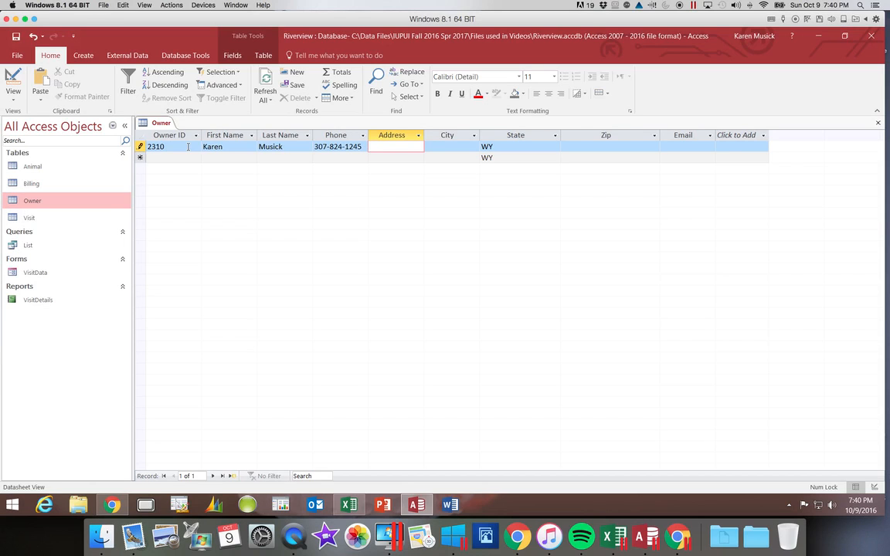
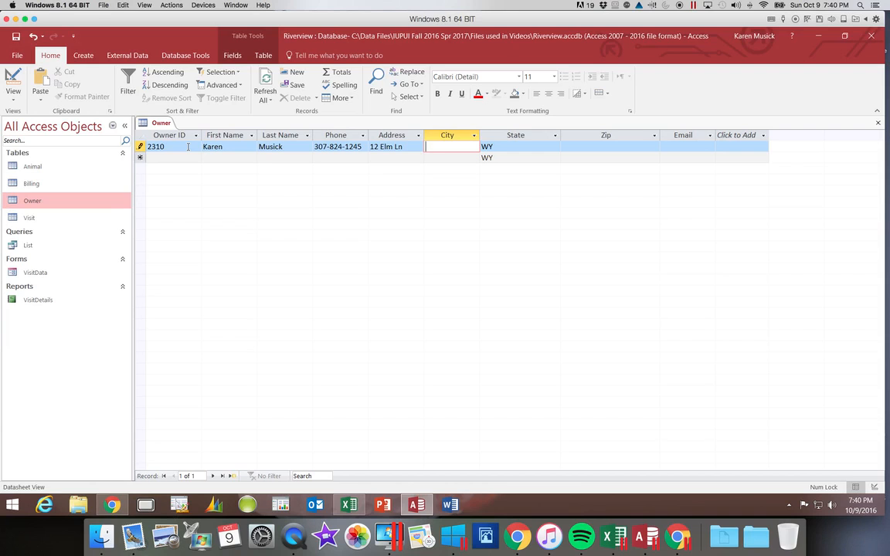
pyautogui.write('Cody')
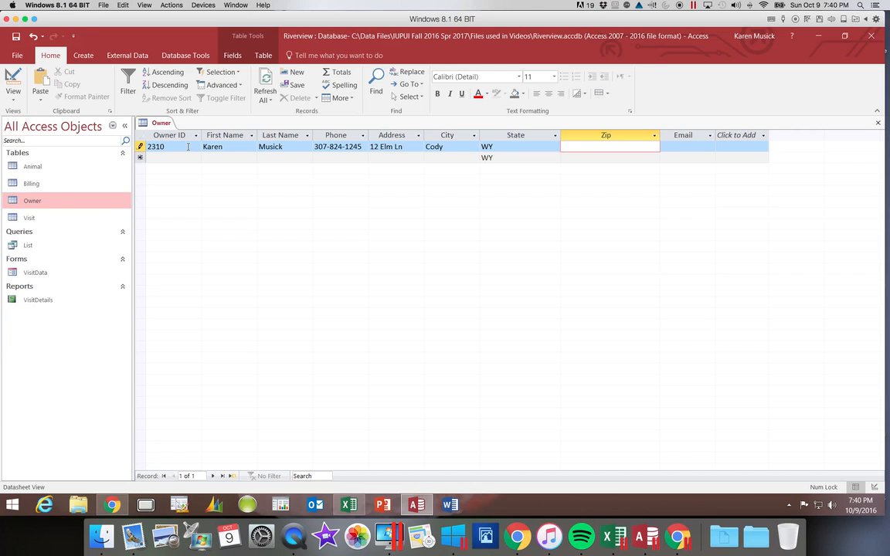
pyautogui.write('82414')
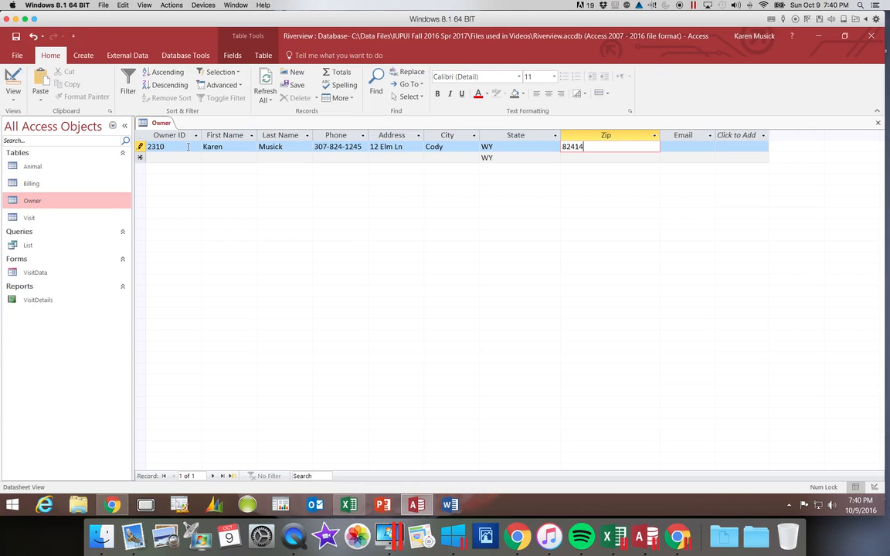
pyautogui.click(686, 146)
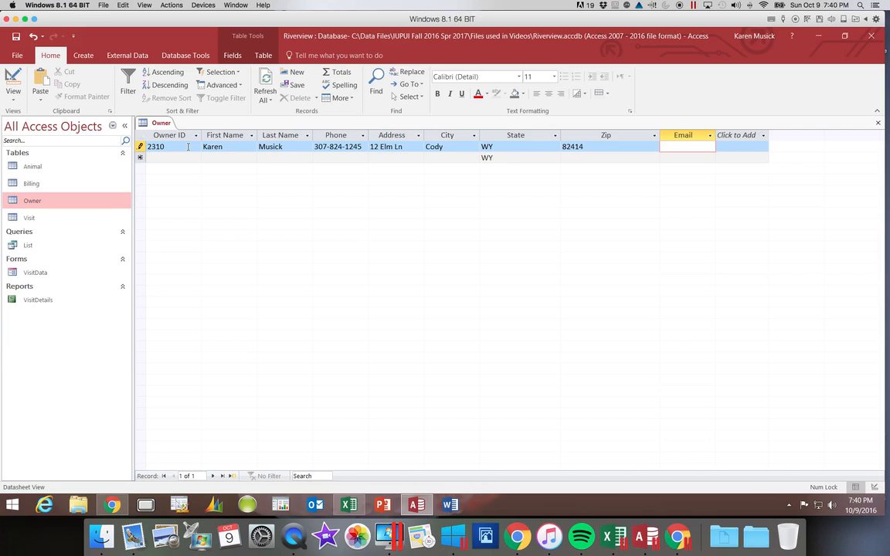
pyautogui.write('student@examp')
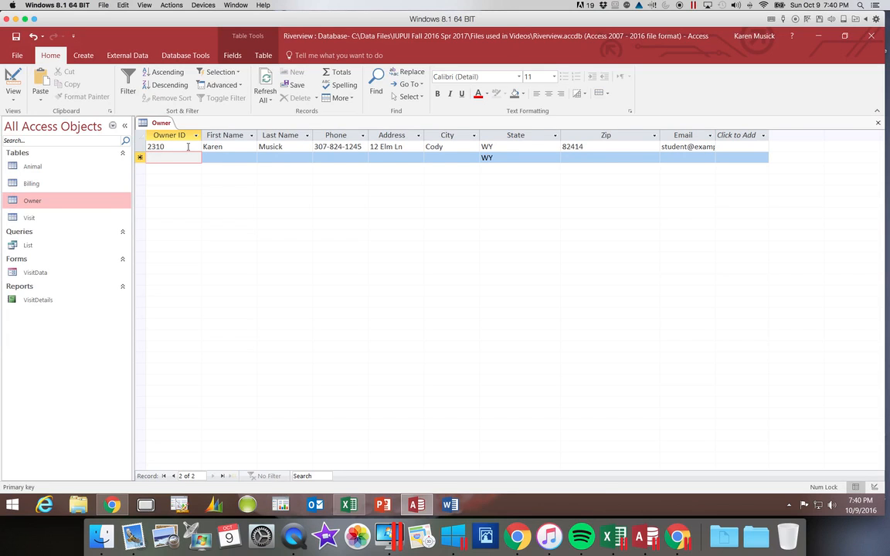
pyautogui.write('2314')
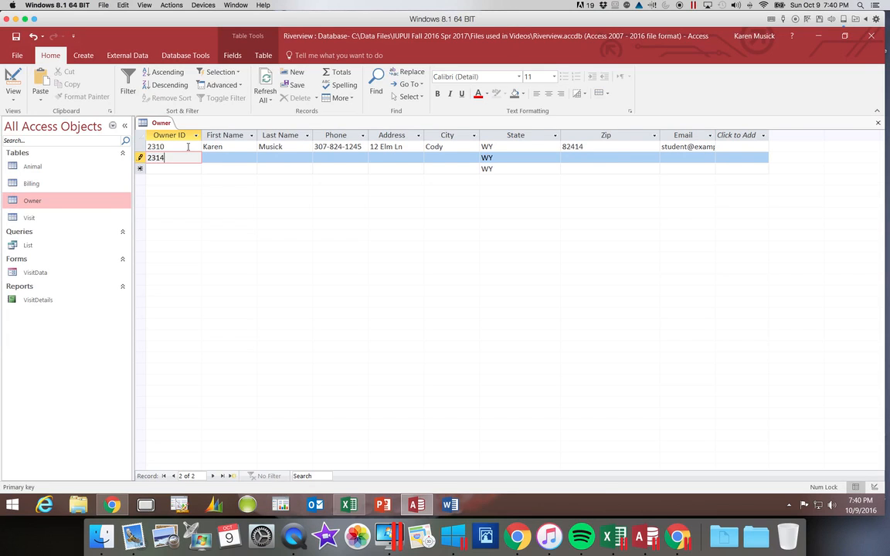
pyautogui.click(230, 158)
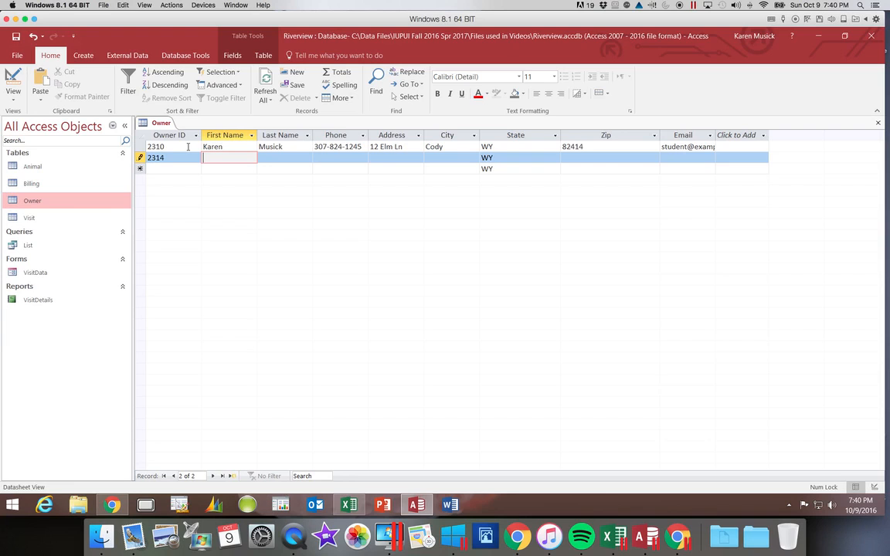
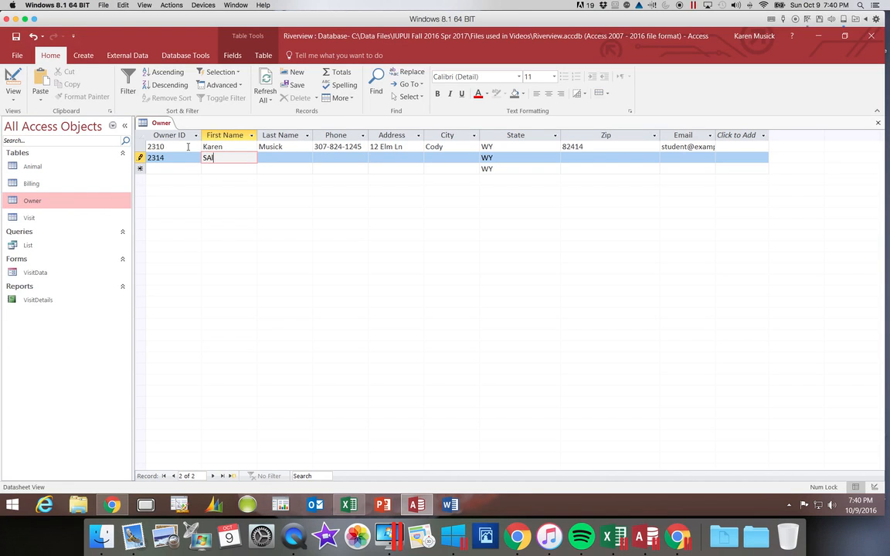
pyautogui.press('Backspace')
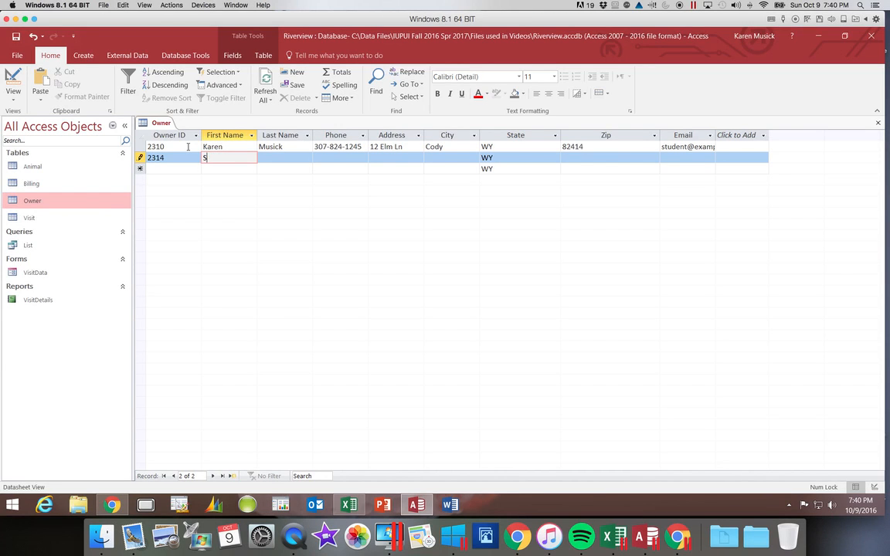
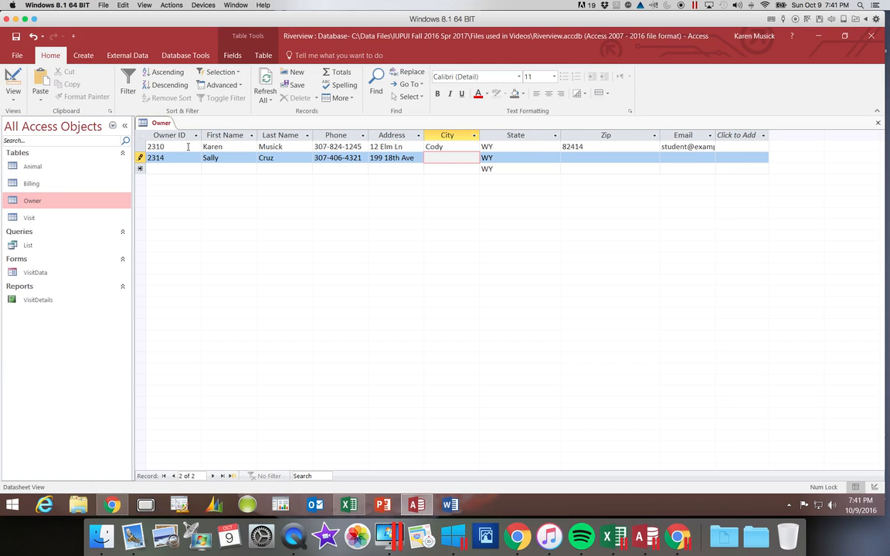
pyautogui.click(446, 158)
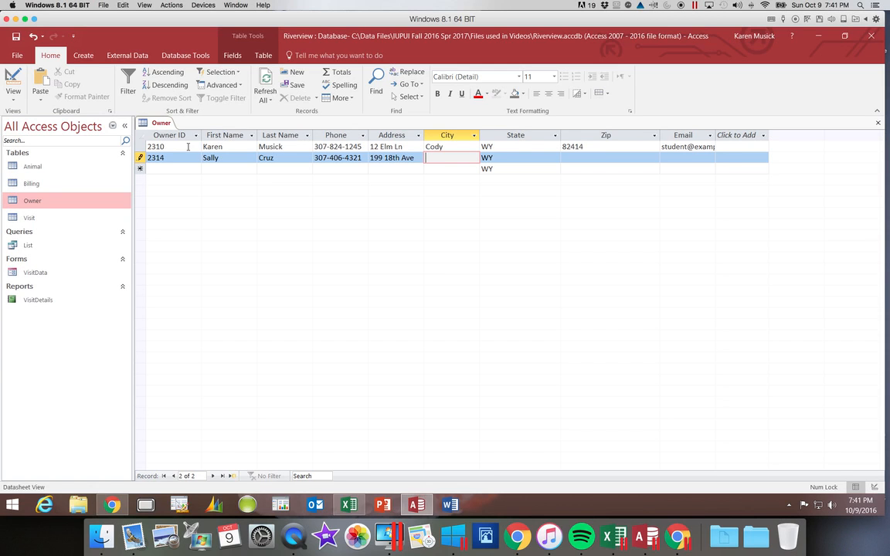
pyautogui.write('Ralston')
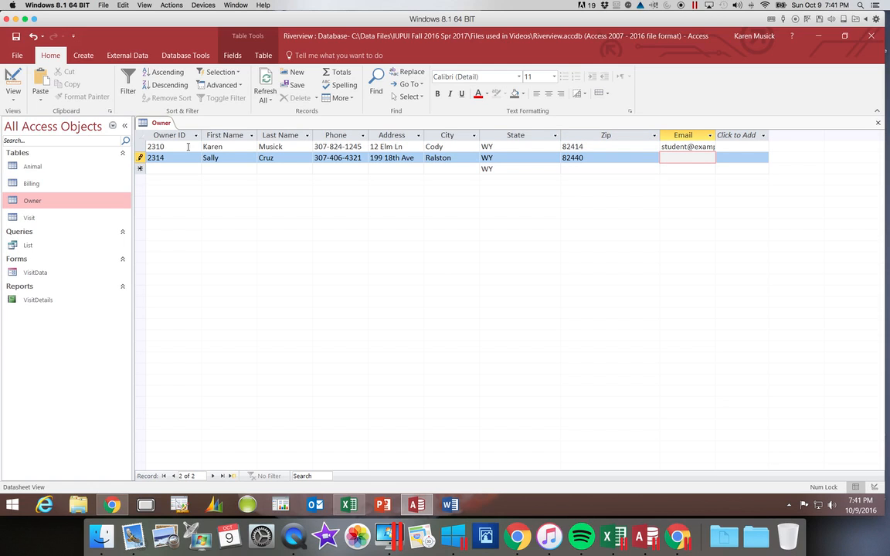
pyautogui.write('scruz')
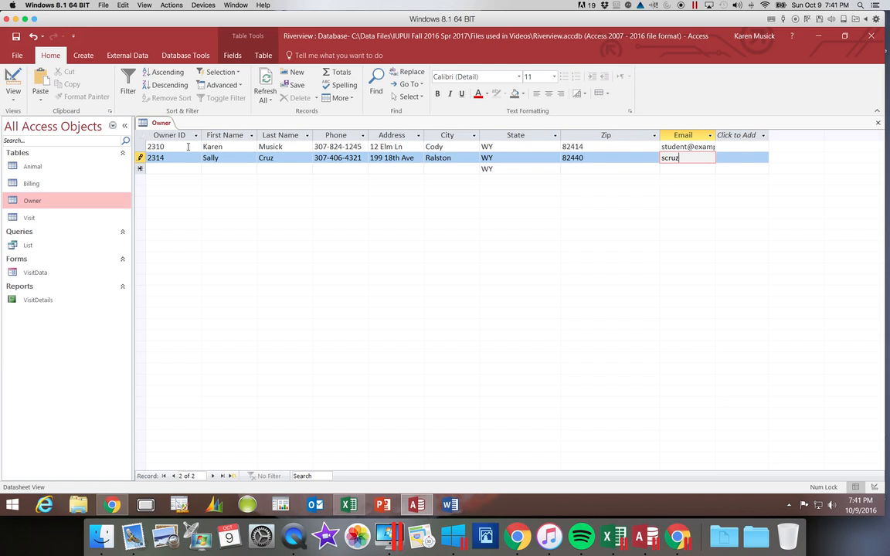
pyautogui.write('@ex')
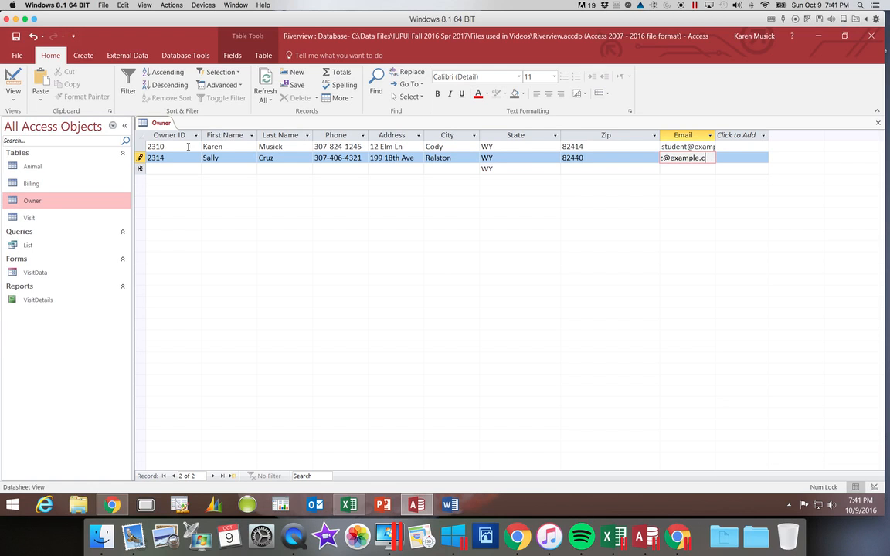
pyautogui.write('ample.com')
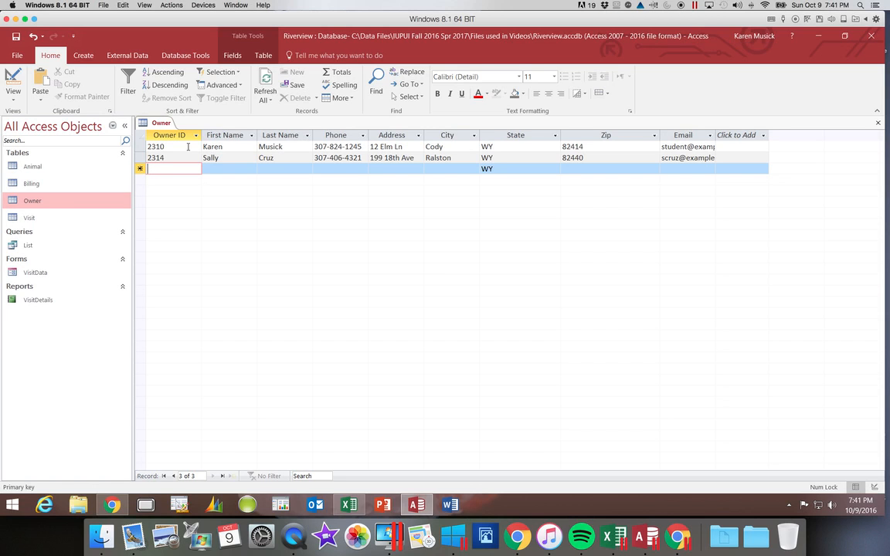
pyautogui.moveTo(203, 135)
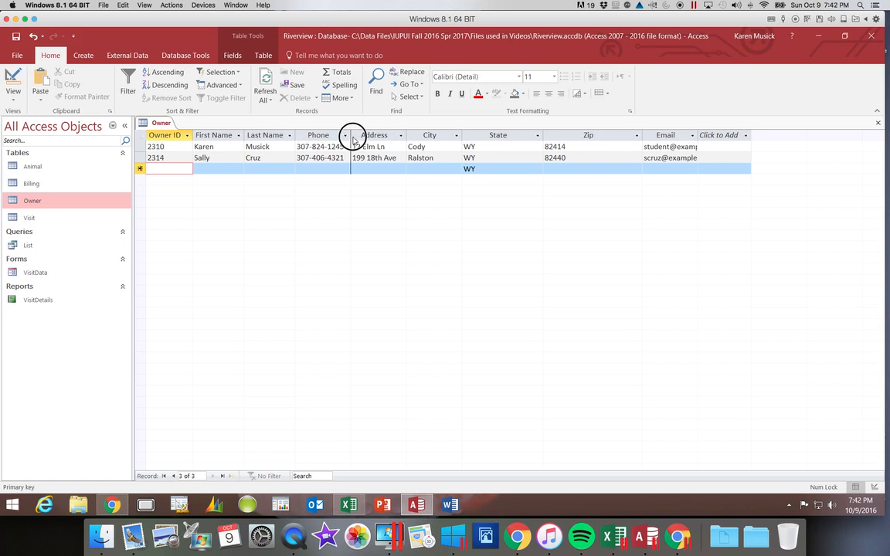
# AutoFit the Owner table's column widths, including Zip, by double-clicking heading borders.
pyautogui.click(371, 135)
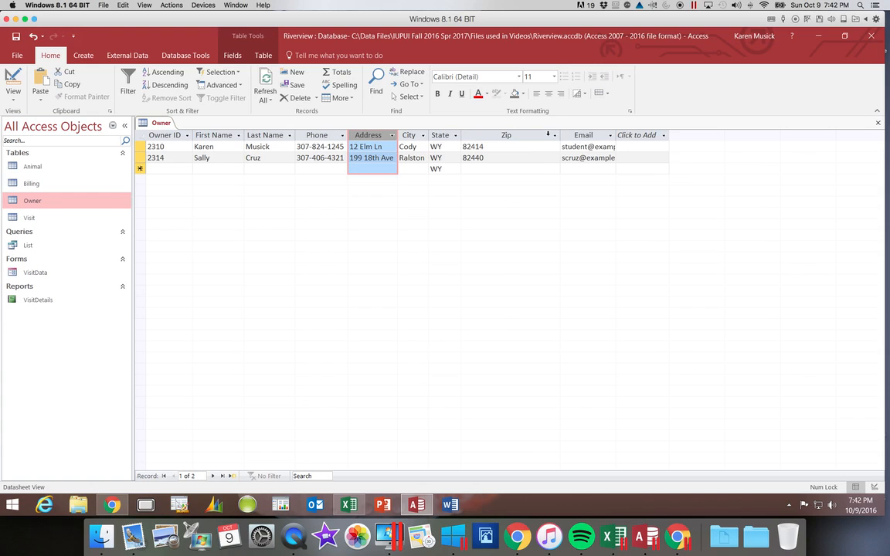
pyautogui.click(564, 134)
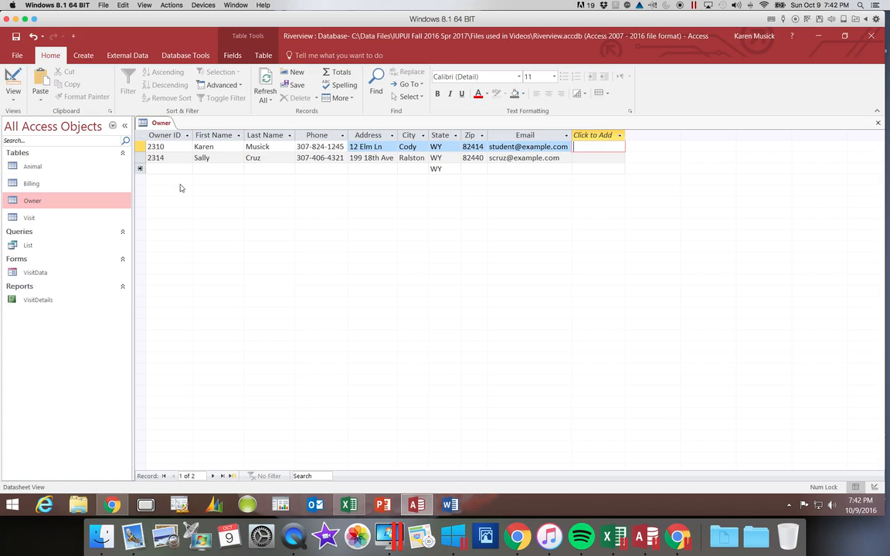
pyautogui.moveTo(152, 201)
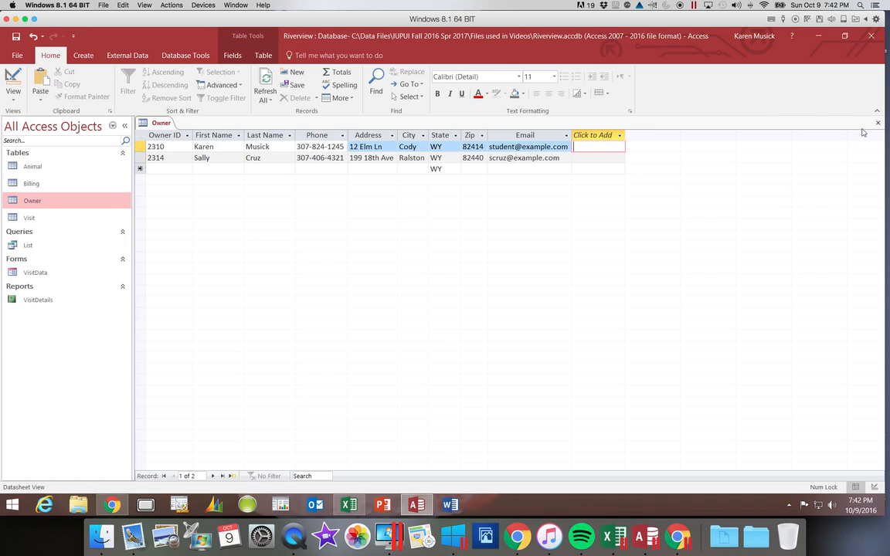
# Close the Owner table's datasheet tab.
pyautogui.click(877, 122)
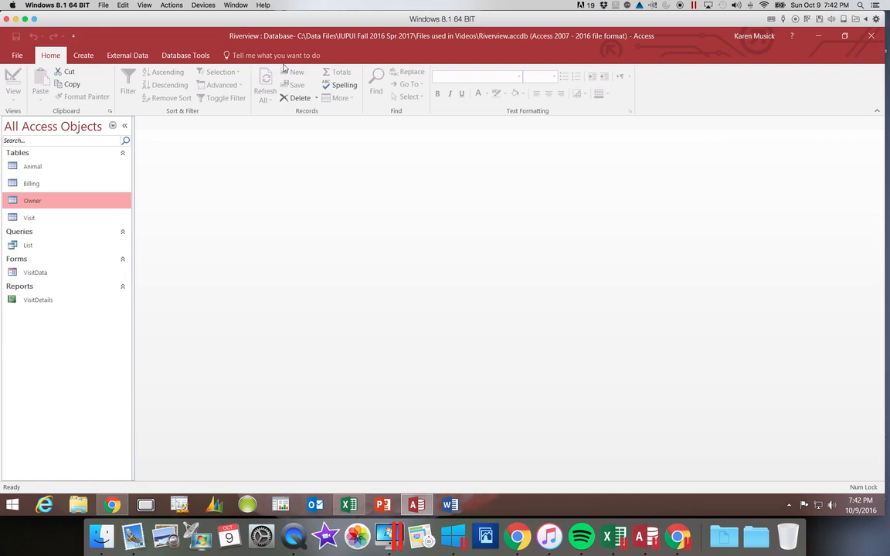
pyautogui.moveTo(128, 55)
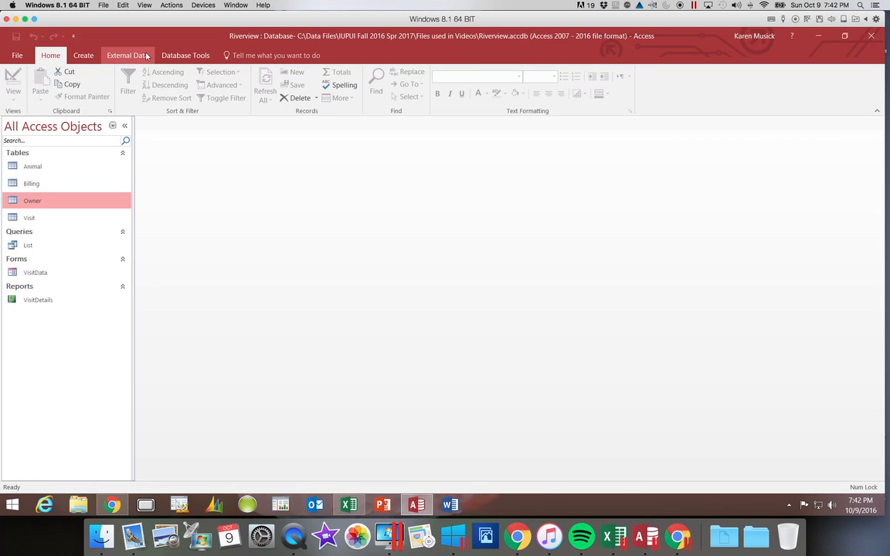
# Start a Text File import from External Data and browse for the source file.
pyautogui.click(126, 54)
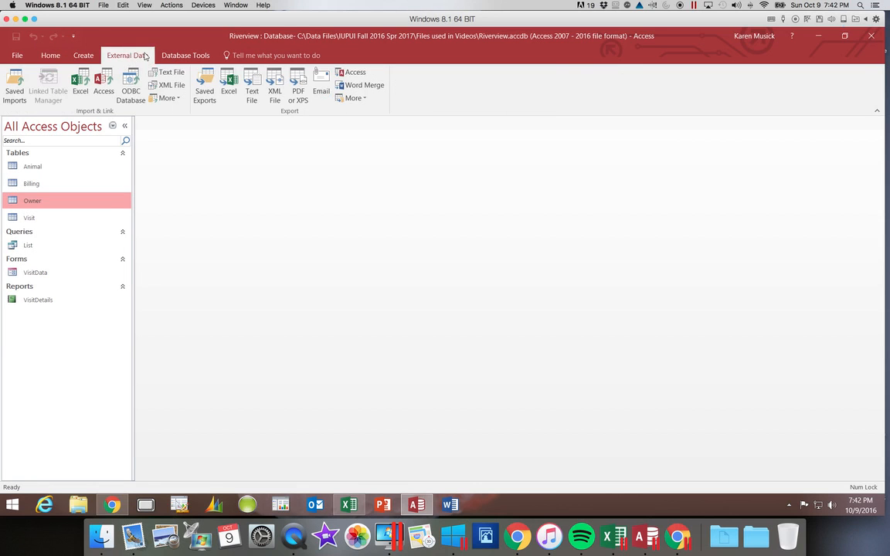
pyautogui.moveTo(170, 72)
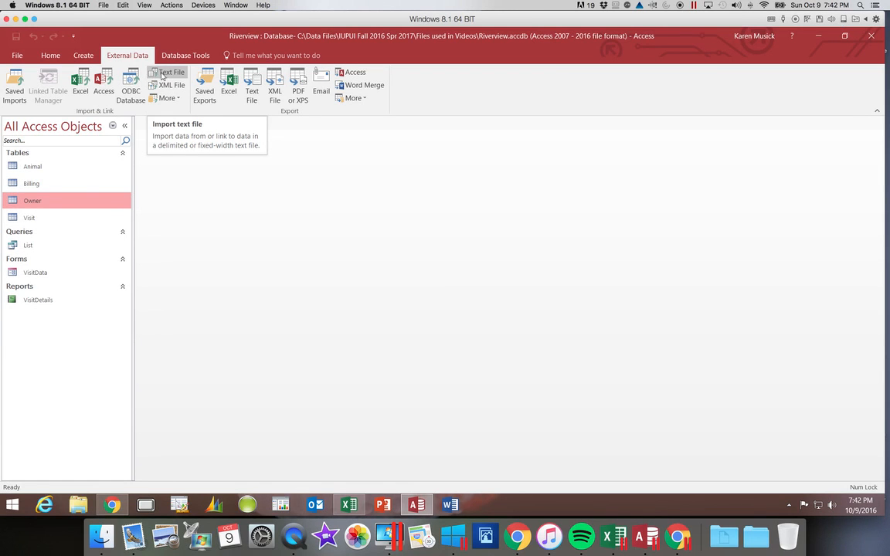
pyautogui.moveTo(129, 77)
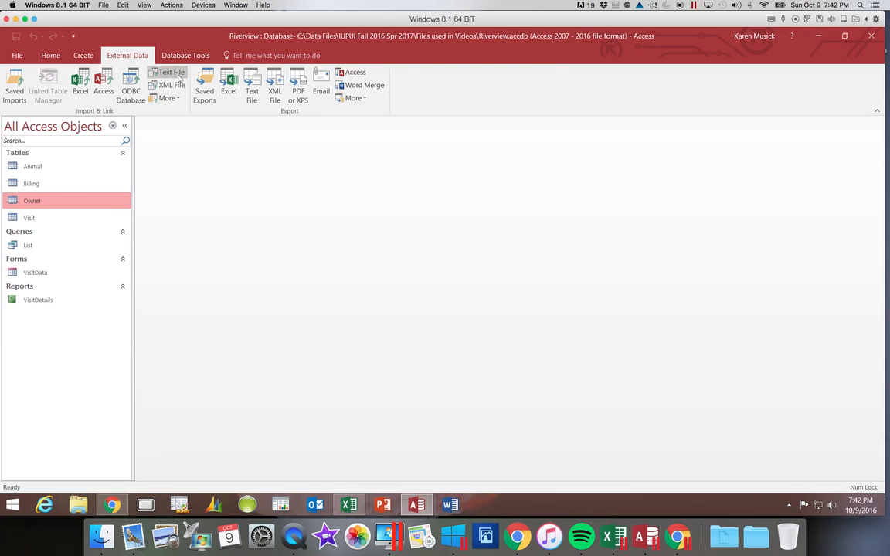
pyautogui.moveTo(172, 72)
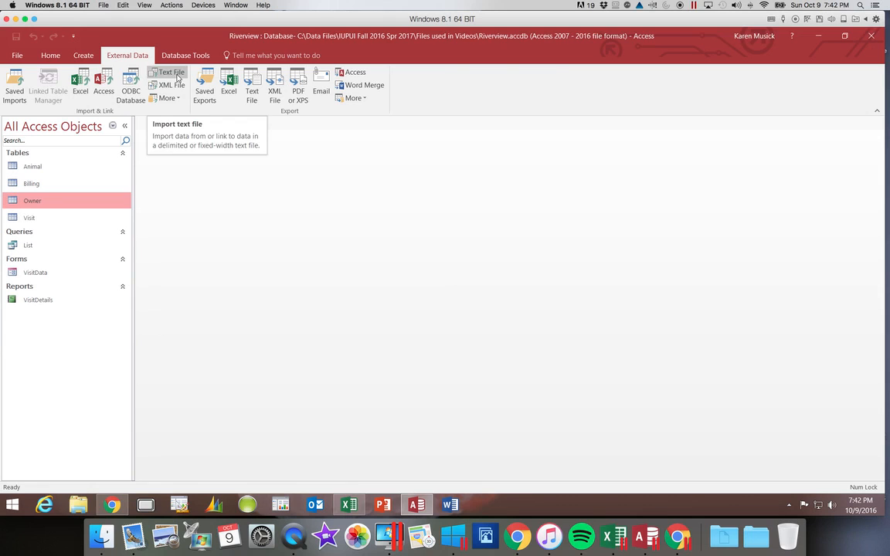
pyautogui.click(167, 73)
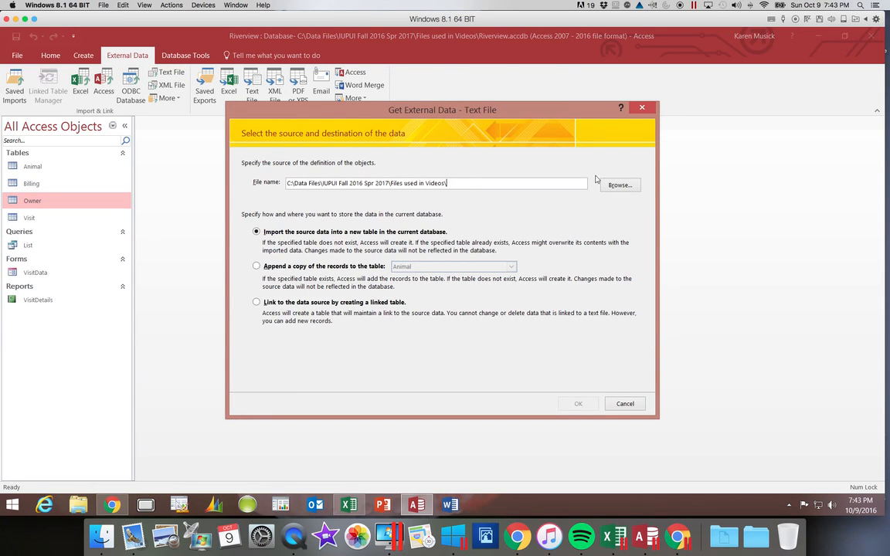
pyautogui.moveTo(619, 185)
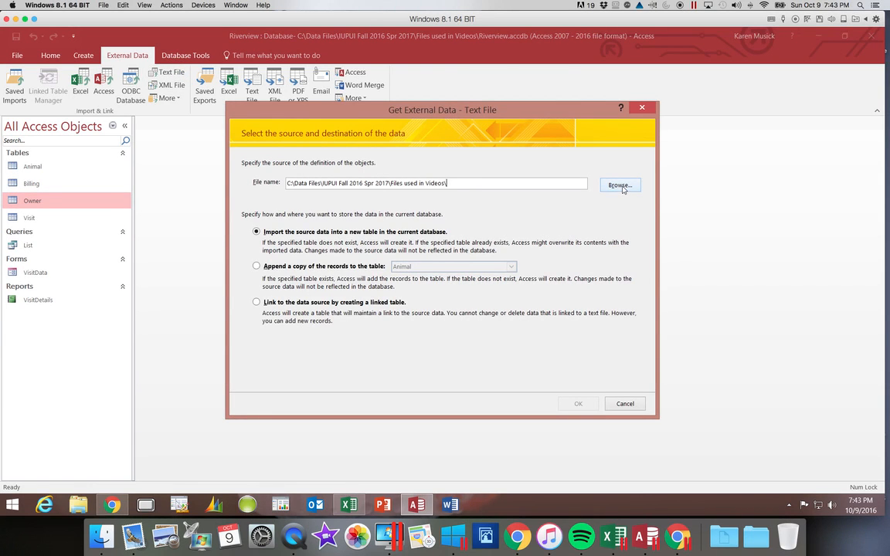
pyautogui.write('\\')
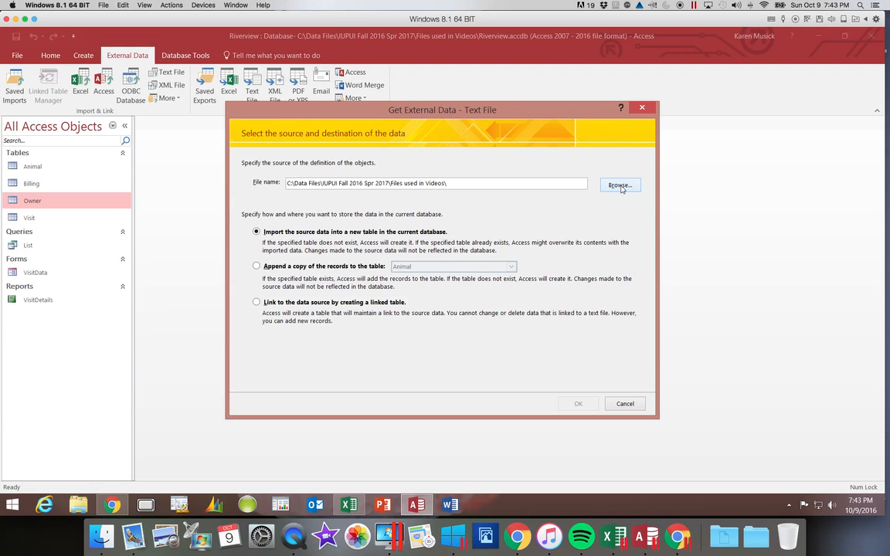
pyautogui.click(619, 185)
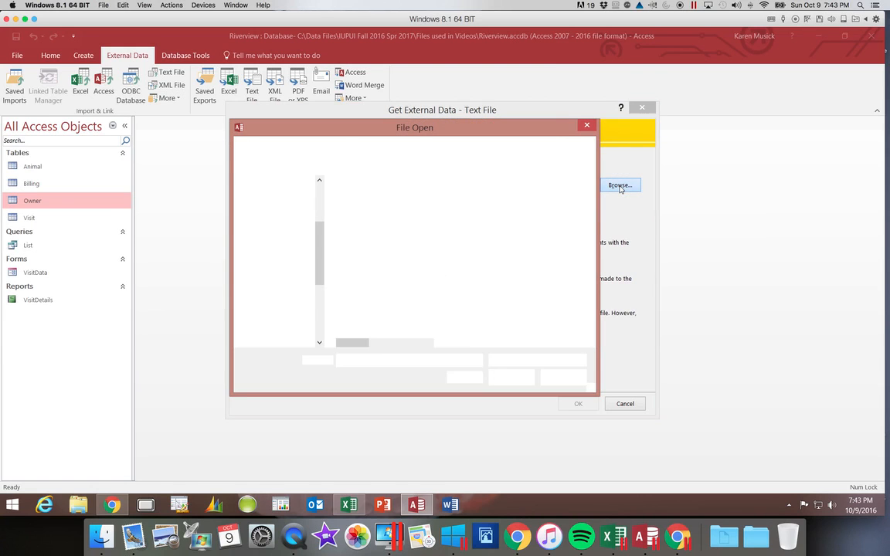
# Select and open Owner.txt from the Files used in Videos folder.
pyautogui.click(618, 186)
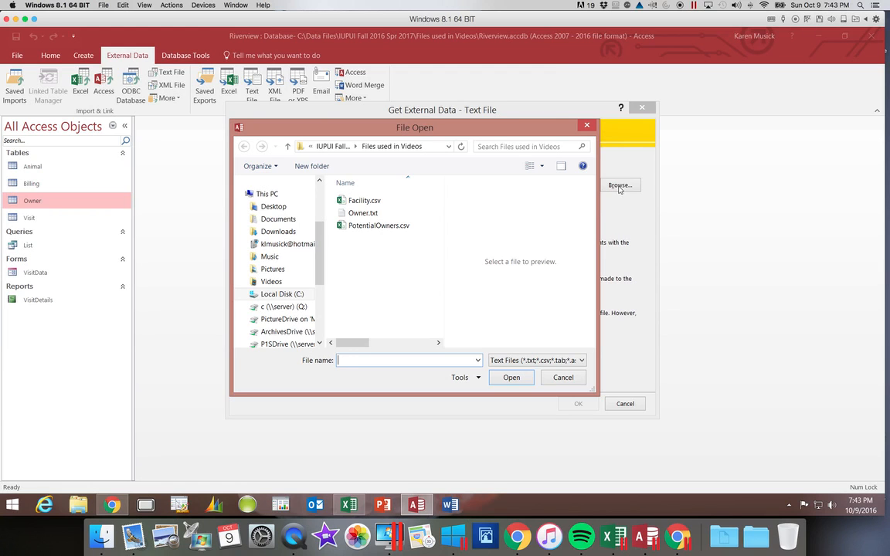
pyautogui.click(363, 212)
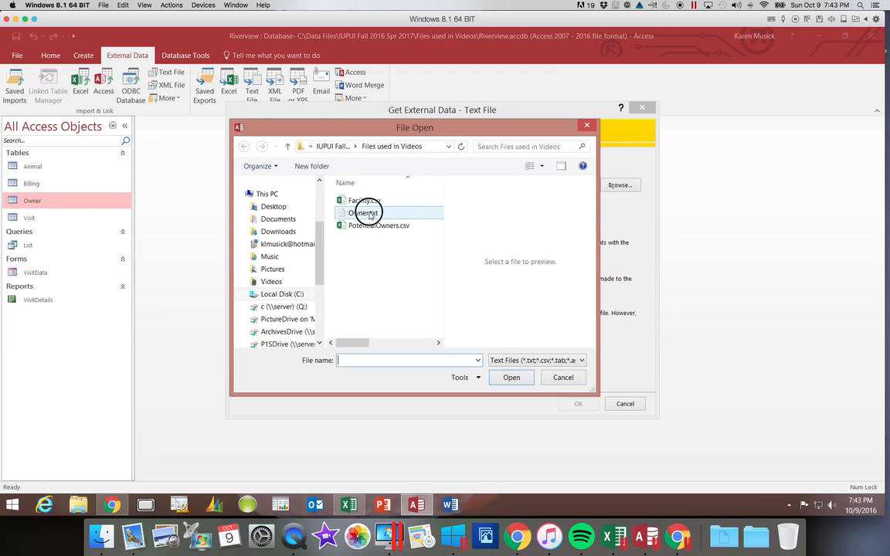
pyautogui.click(363, 212)
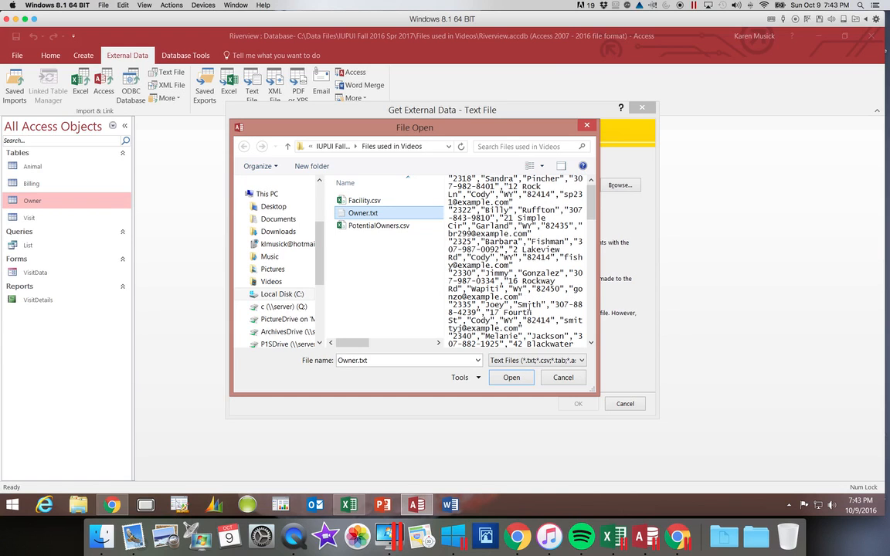
pyautogui.click(510, 376)
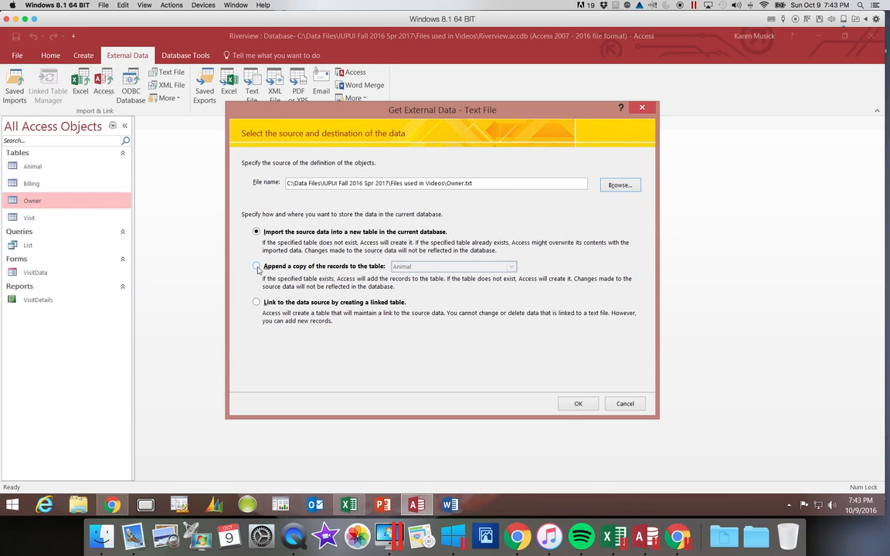
# Choose to append a copy of the records to the Owner table and confirm.
pyautogui.click(256, 265)
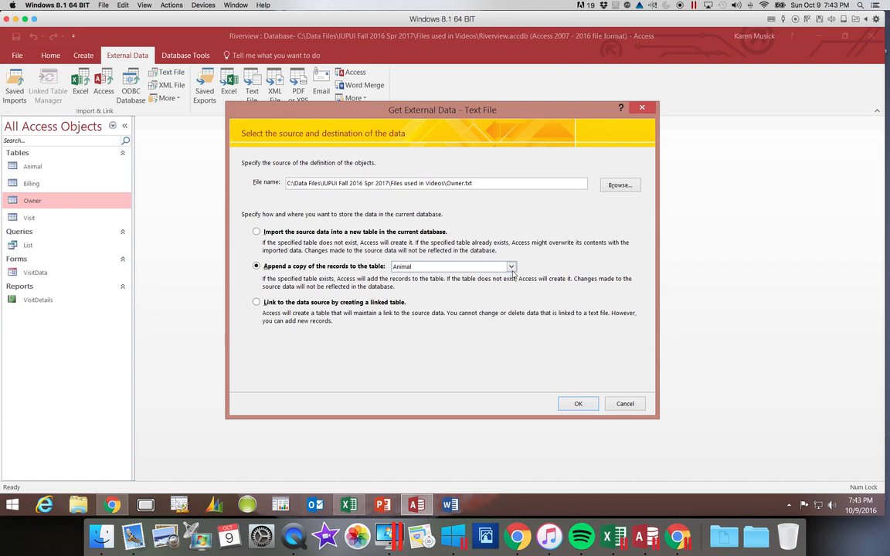
pyautogui.click(510, 267)
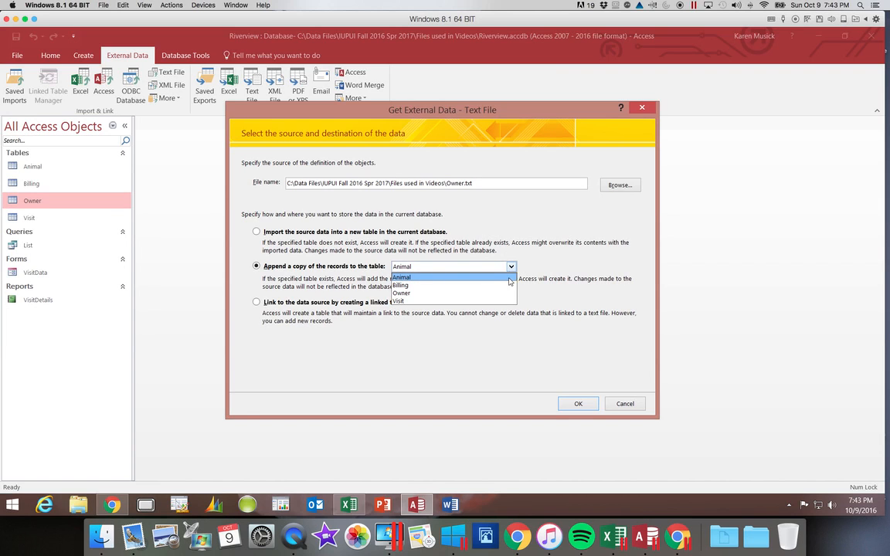
pyautogui.click(402, 293)
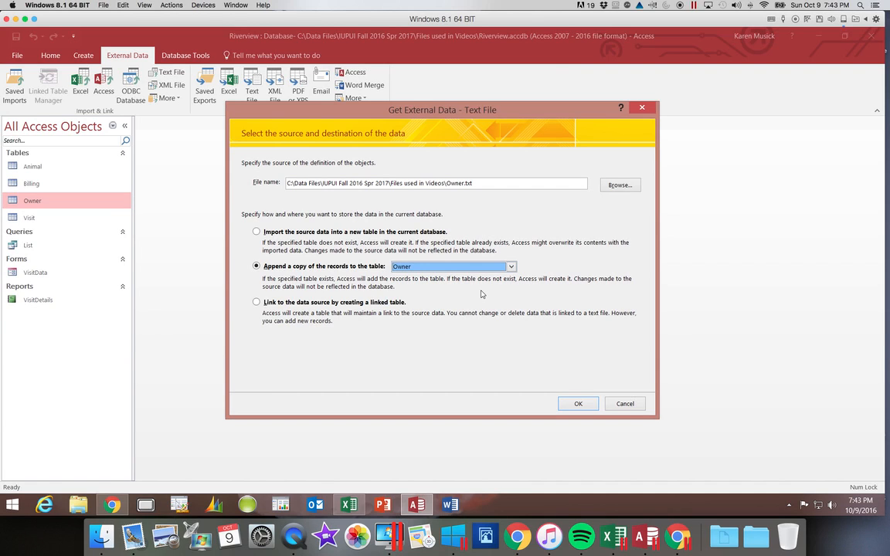
pyautogui.moveTo(596, 367)
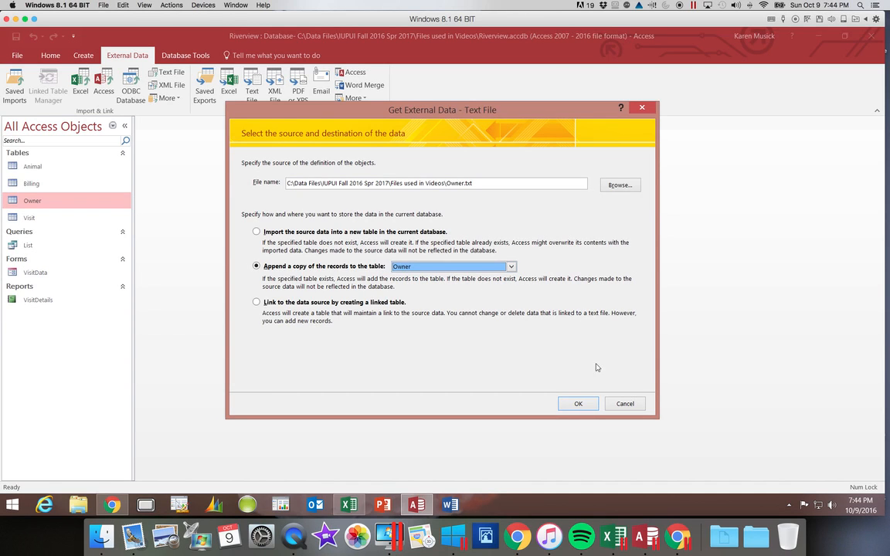
pyautogui.click(577, 403)
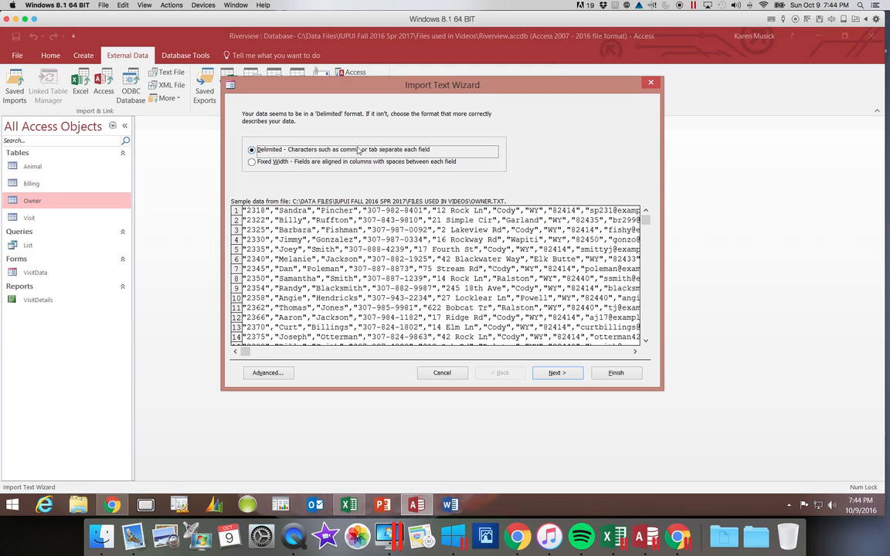
pyautogui.moveTo(313, 237)
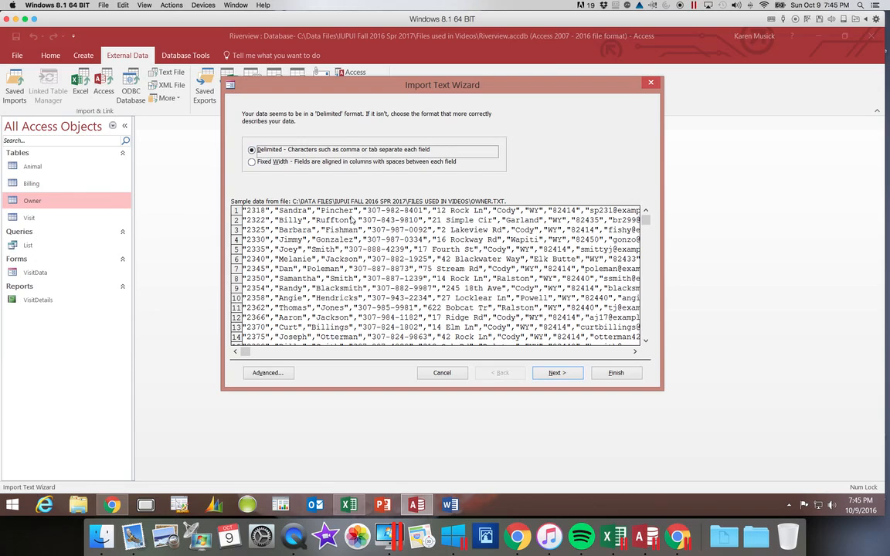
pyautogui.moveTo(293, 174)
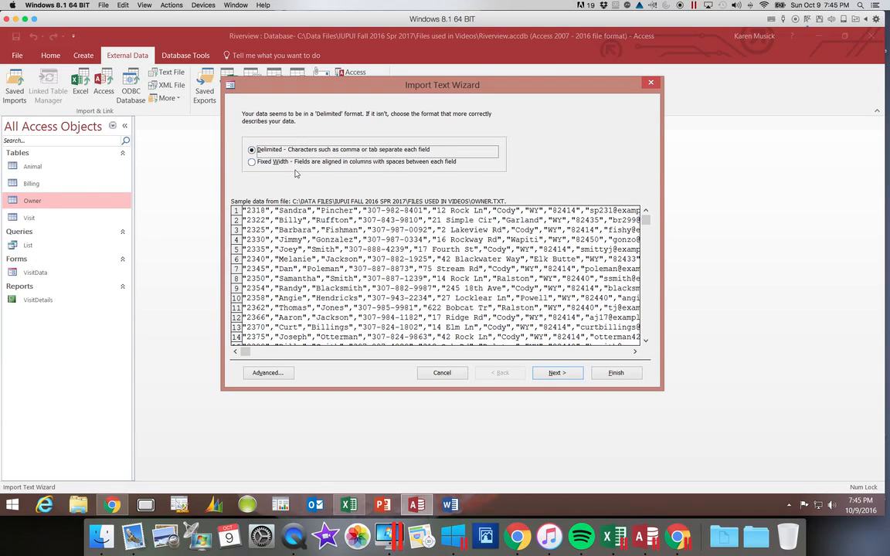
pyautogui.moveTo(305, 175)
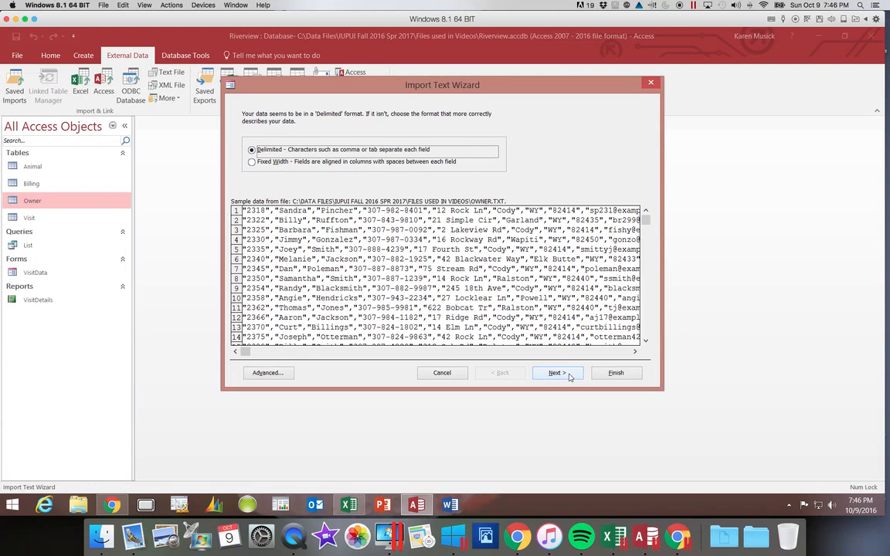
# Advance the wizard with Comma delimiter, reviewing the text qualifier, to the final page.
pyautogui.click(556, 373)
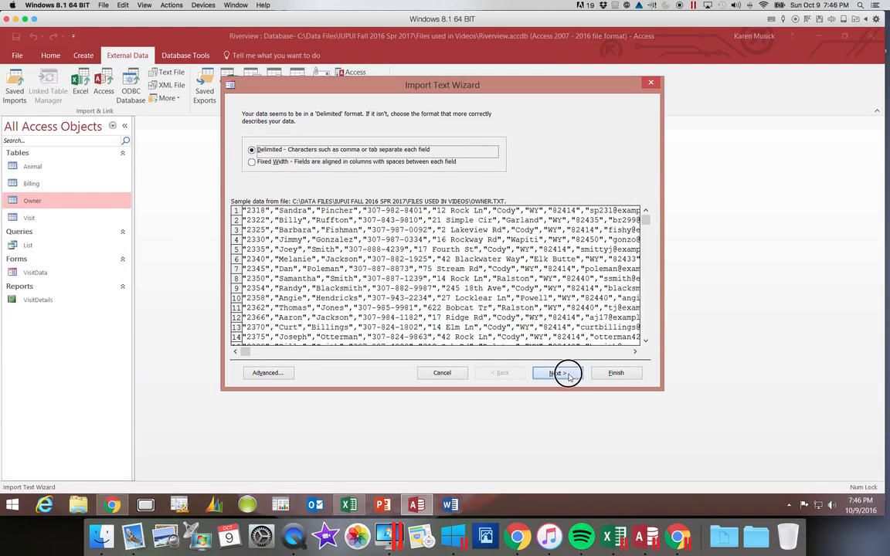
pyautogui.click(556, 373)
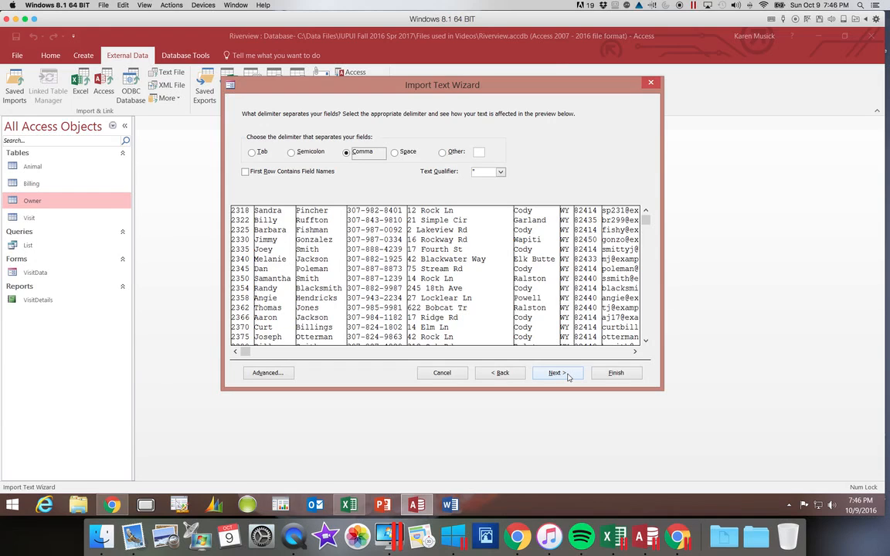
pyautogui.moveTo(481, 290)
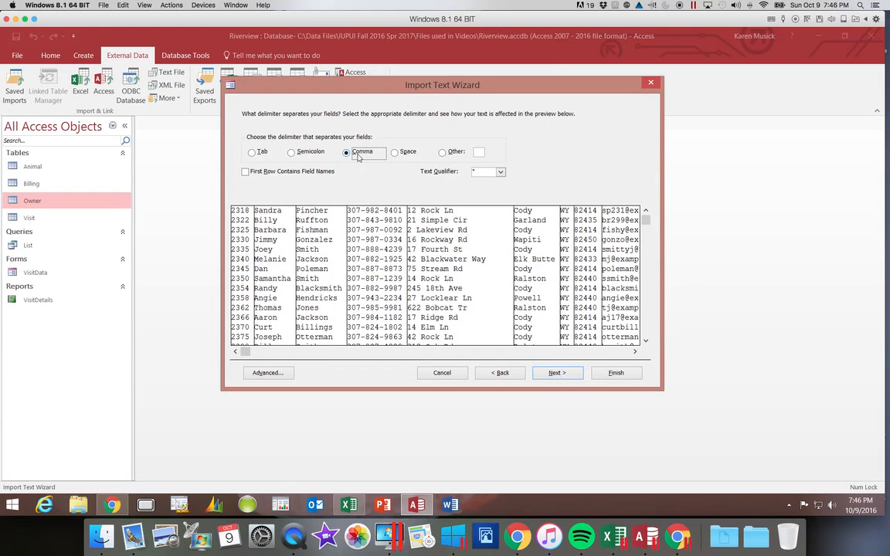
pyautogui.moveTo(365, 160)
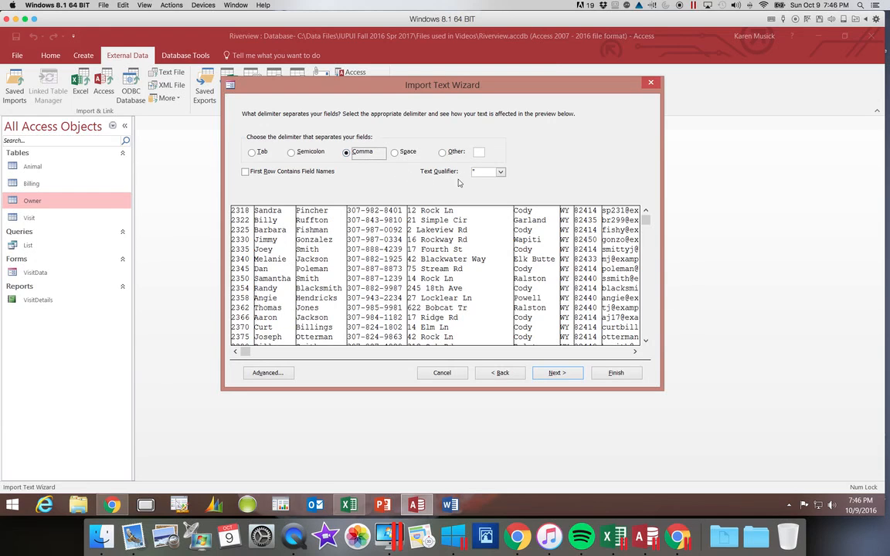
pyautogui.moveTo(475, 173)
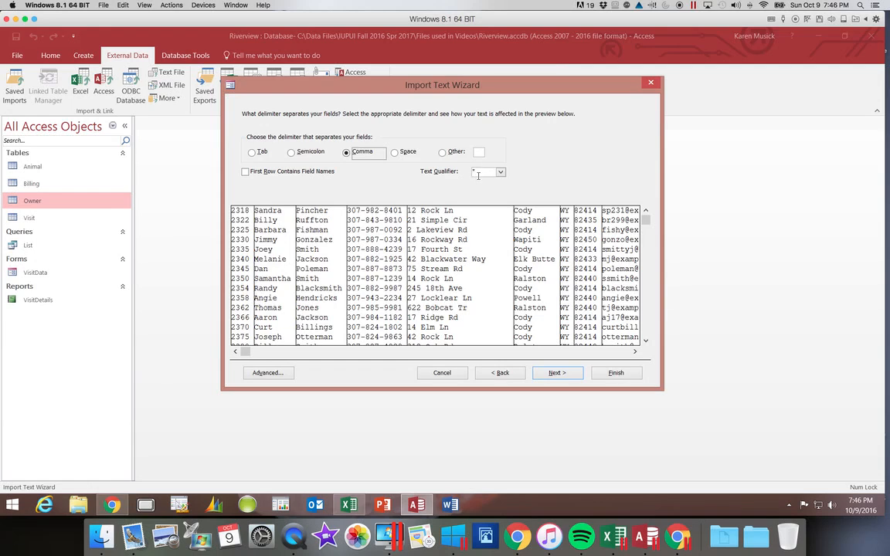
pyautogui.moveTo(502, 174)
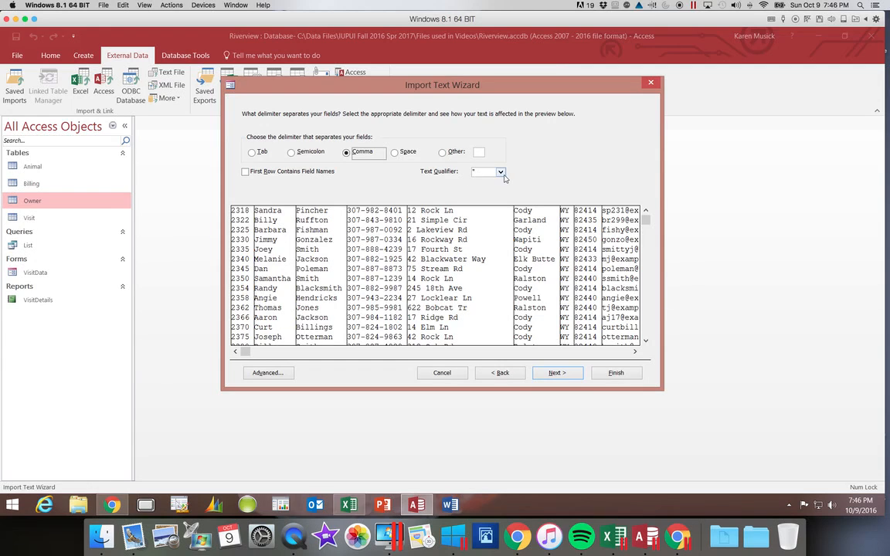
pyautogui.click(499, 172)
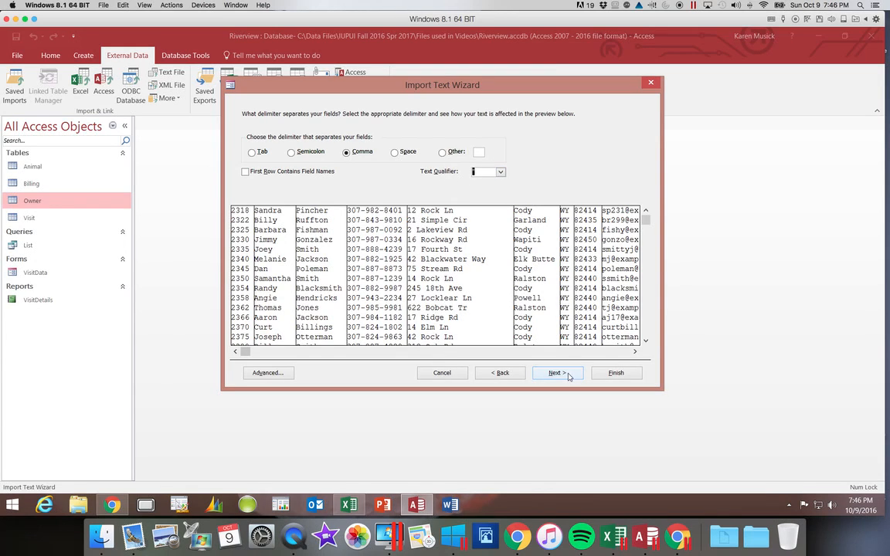
pyautogui.click(556, 373)
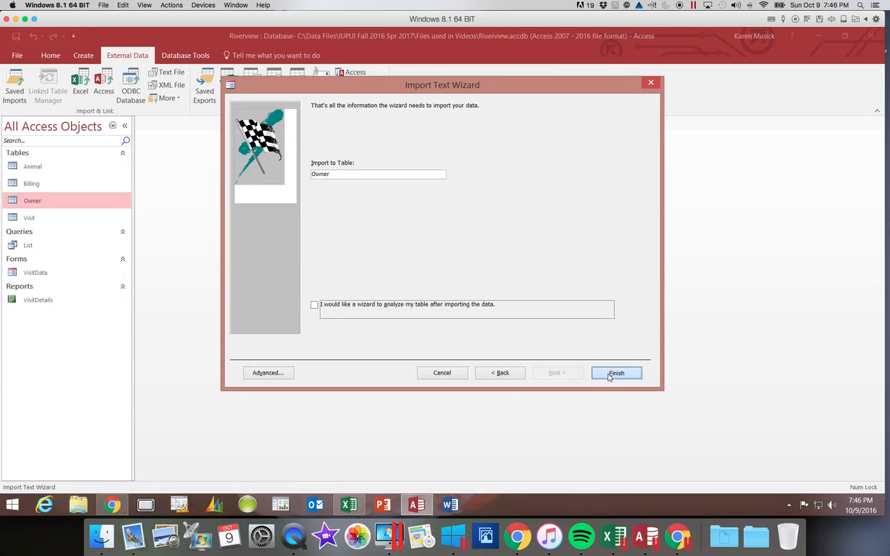
# Finish the Owner.txt import and close the summary without saving import steps.
pyautogui.click(616, 373)
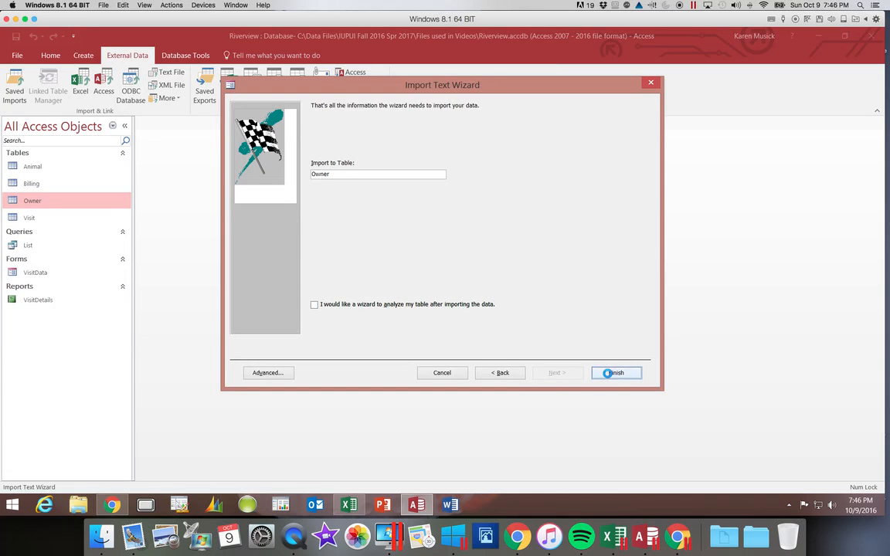
pyautogui.click(615, 372)
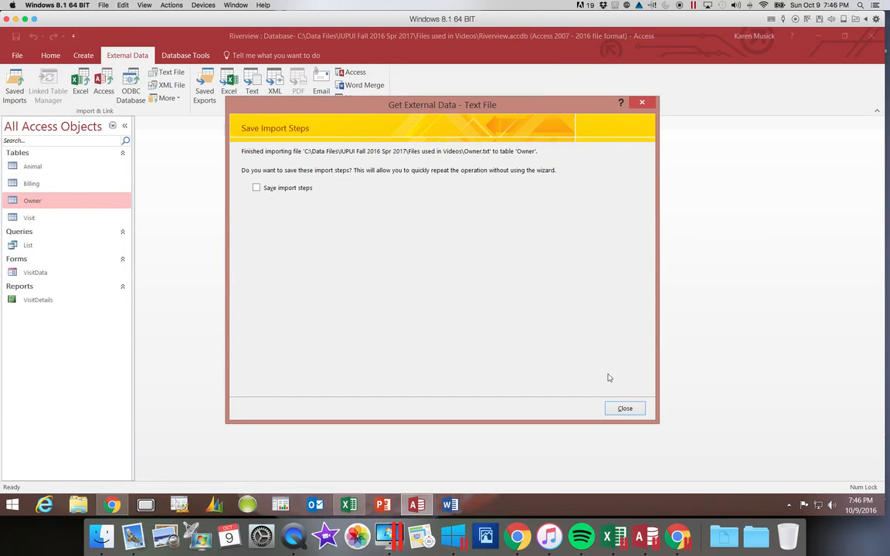
pyautogui.moveTo(597, 387)
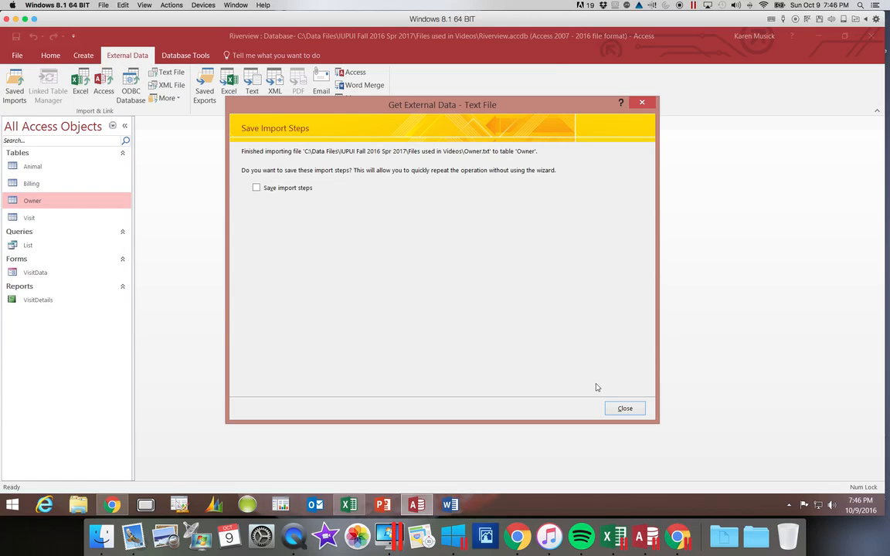
pyautogui.moveTo(624, 391)
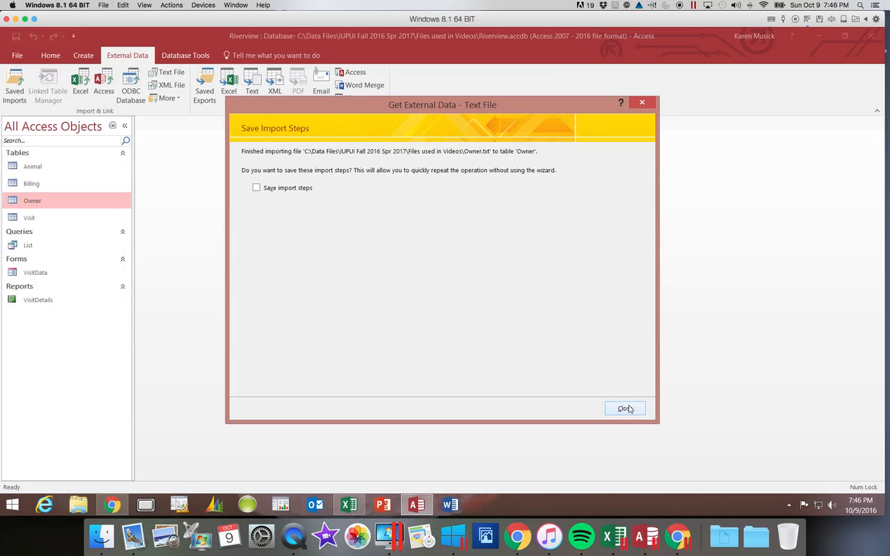
pyautogui.click(624, 409)
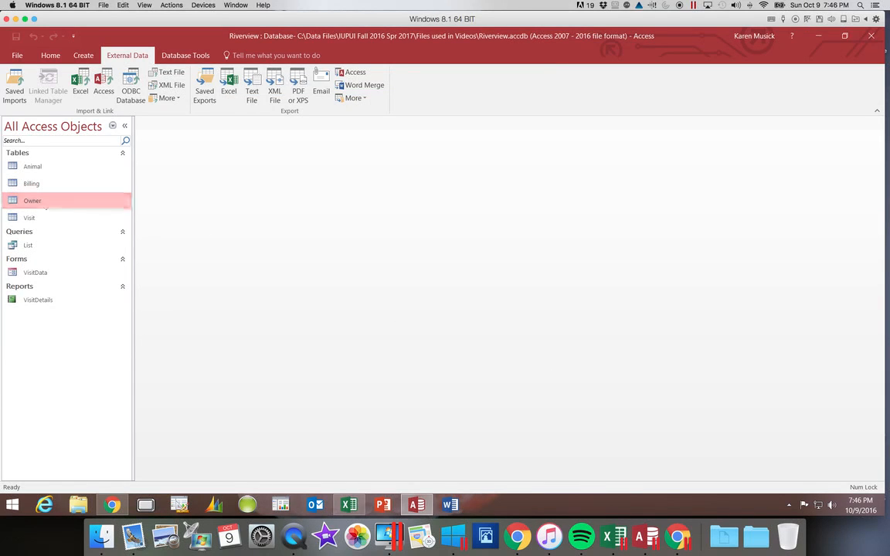
# Open Owner showing 25 records, autofit its columns, and close the table.
pyautogui.doubleClick(32, 200)
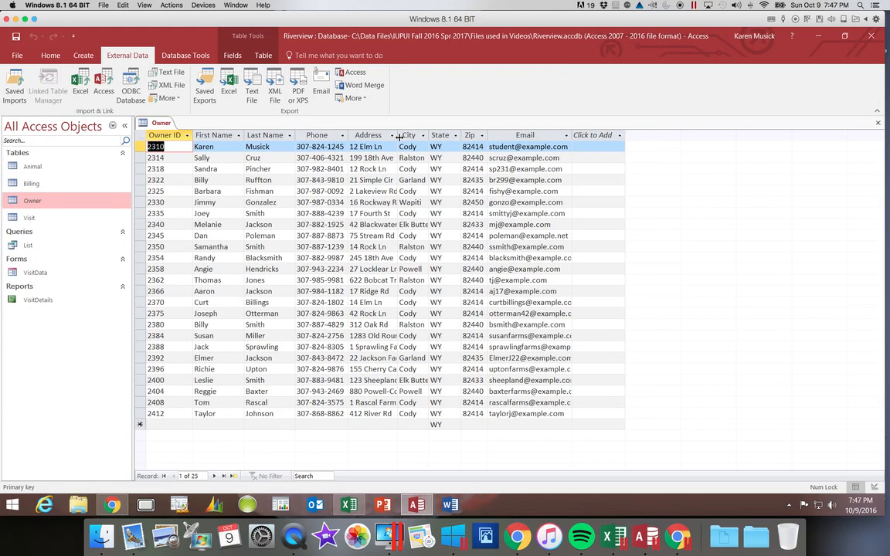
pyautogui.moveTo(399, 135); pyautogui.dragTo(432, 135)
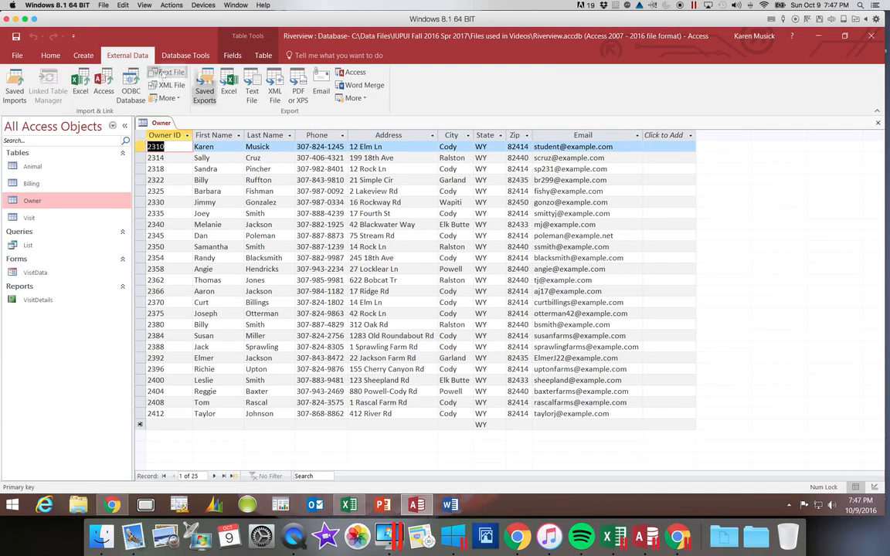
pyautogui.moveTo(796, 142)
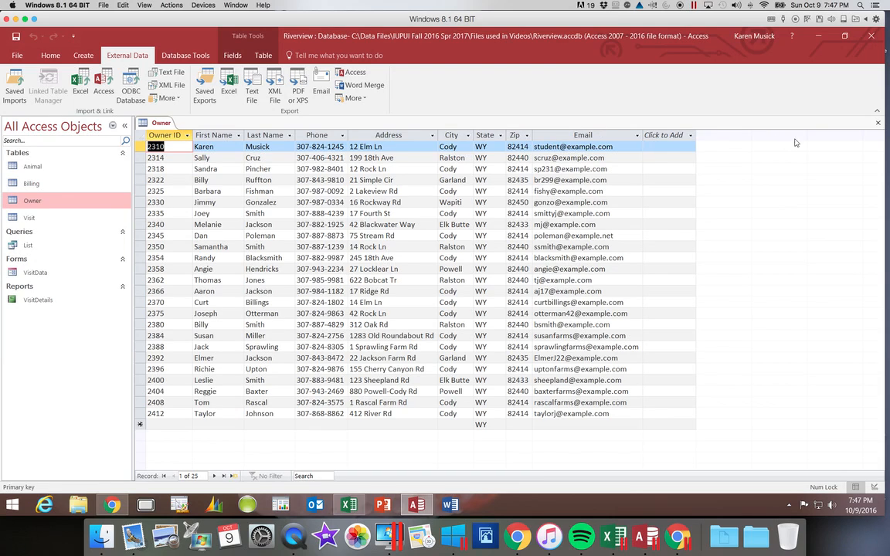
pyautogui.moveTo(877, 123)
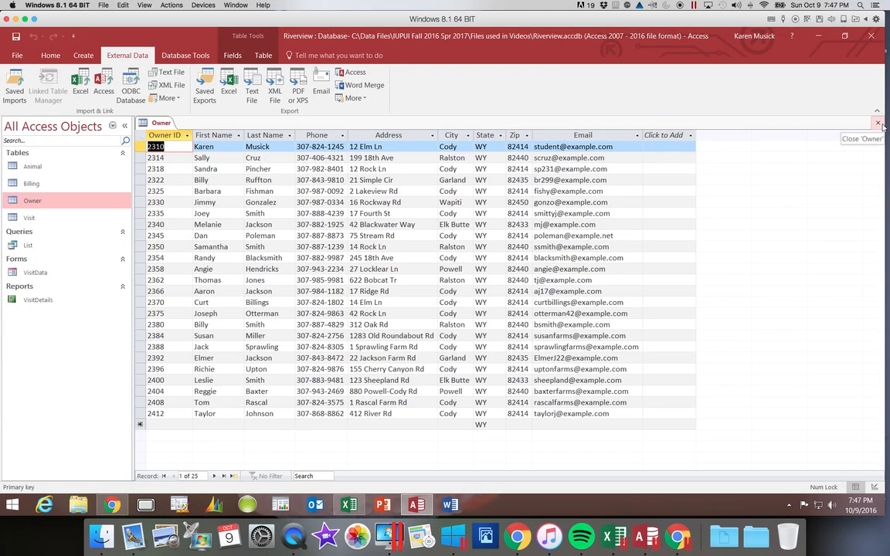
pyautogui.click(878, 124)
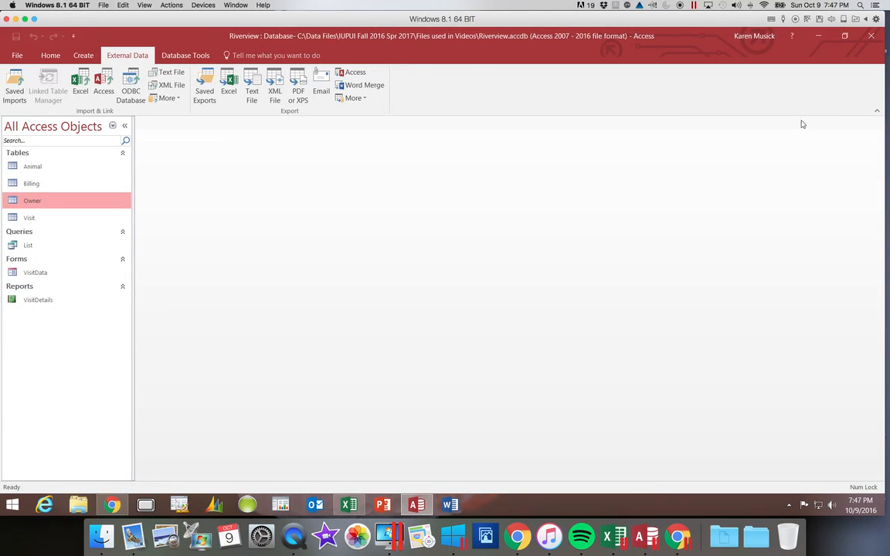